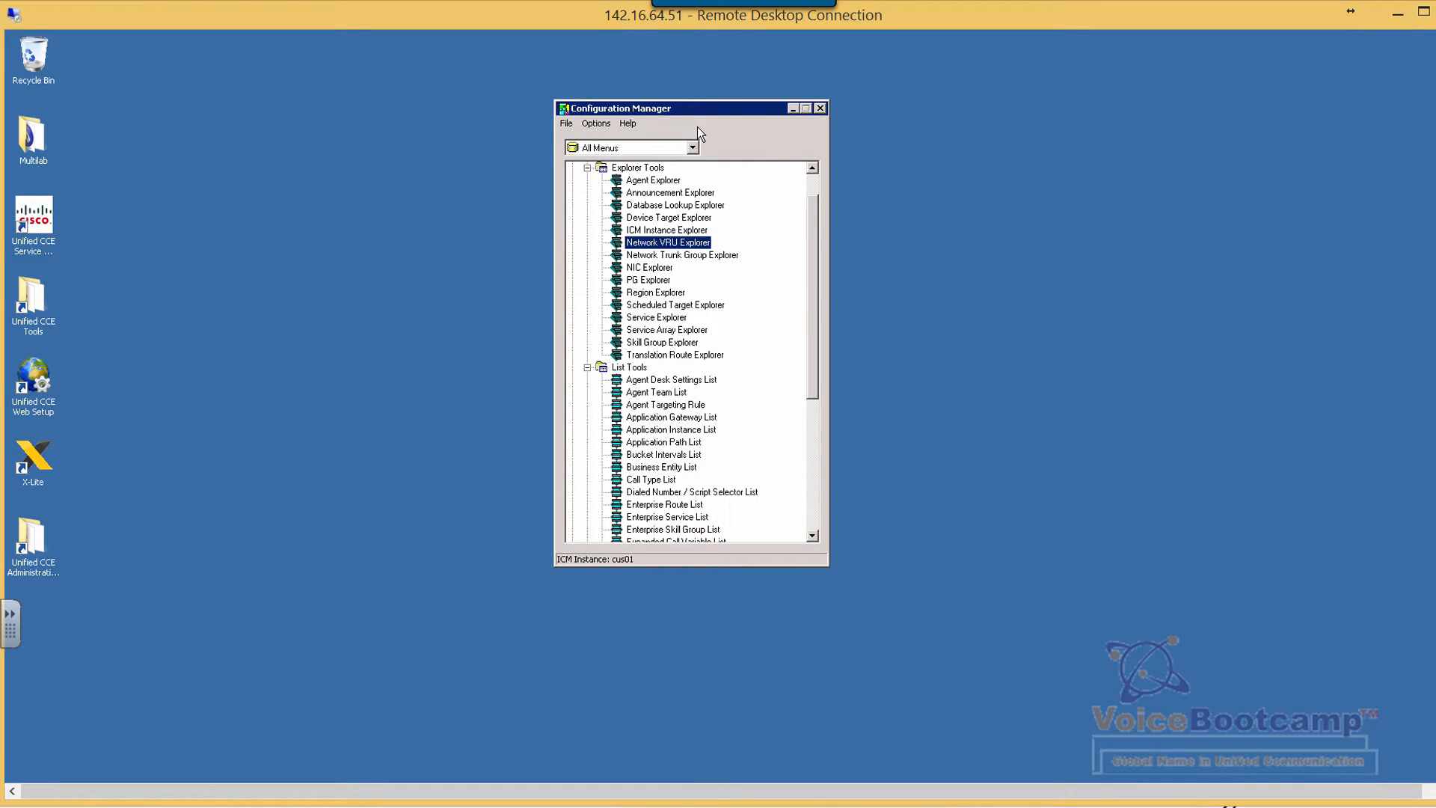
Launch the PG Explorer tool from the Explorer Tools list.
{"action": "left_click", "coordinate": [648, 280]}
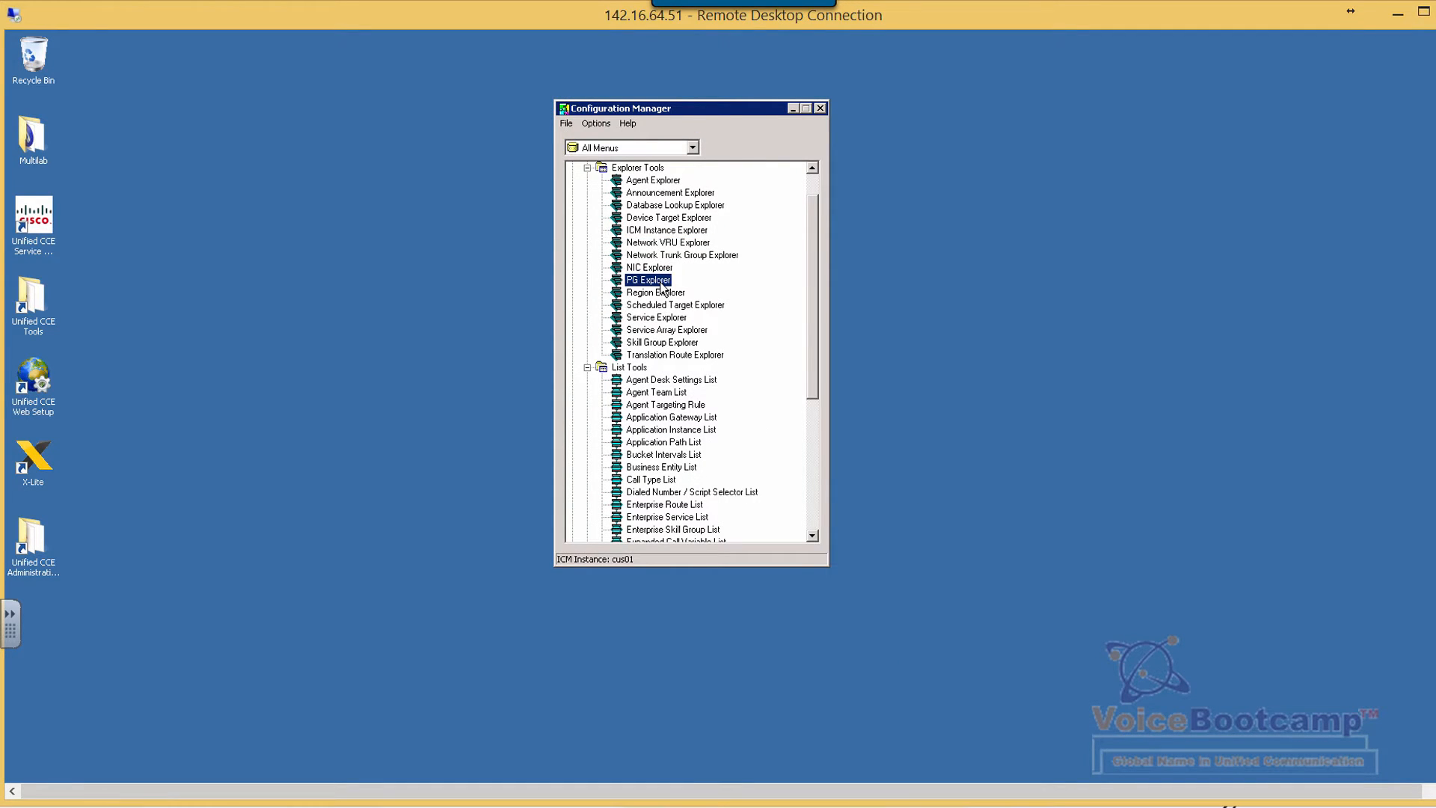
{"action": "double_click", "coordinate": [648, 280]}
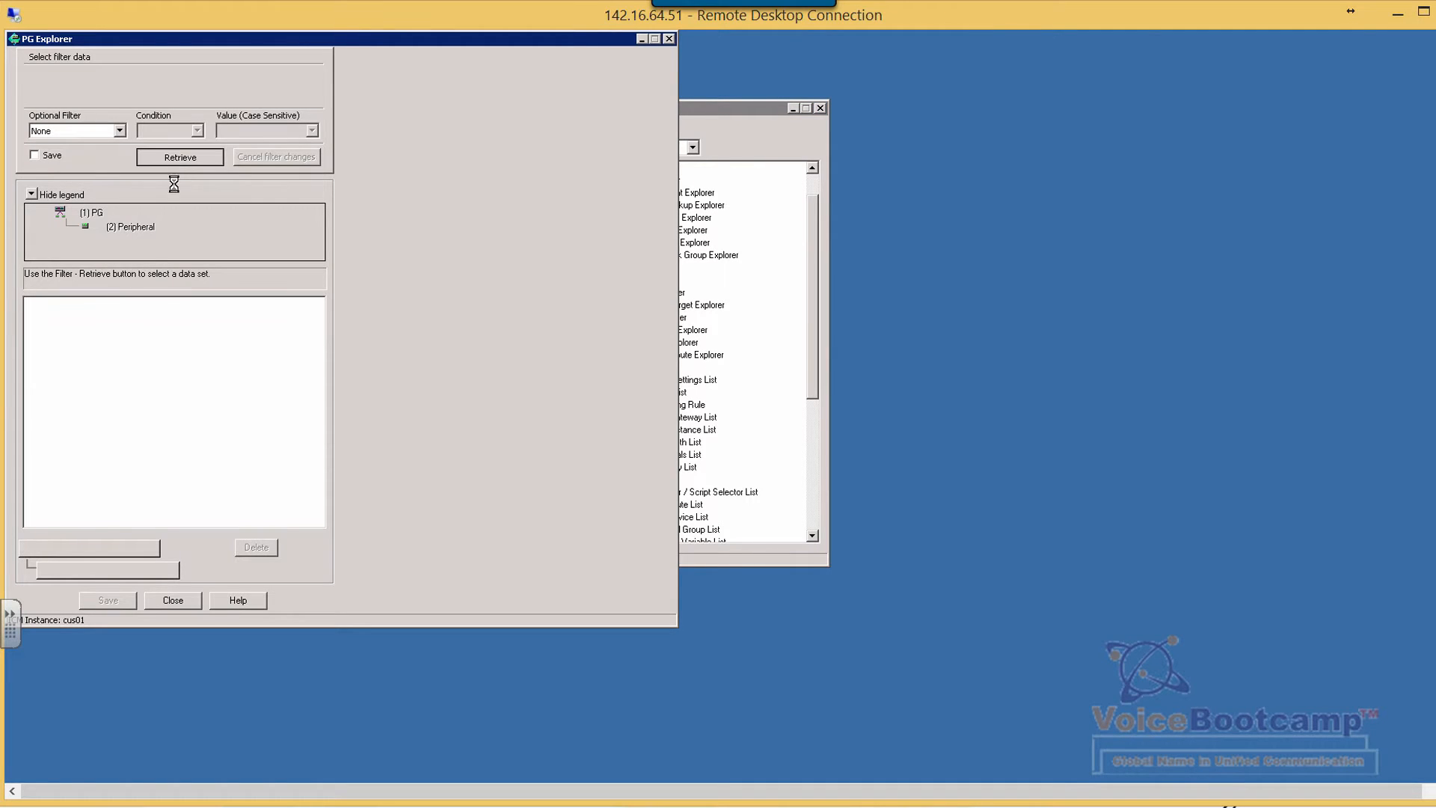
Retrieve the PGs and review PG_CVP_WestCoast's logical controller and client type.
{"action": "left_click", "coordinate": [179, 157]}
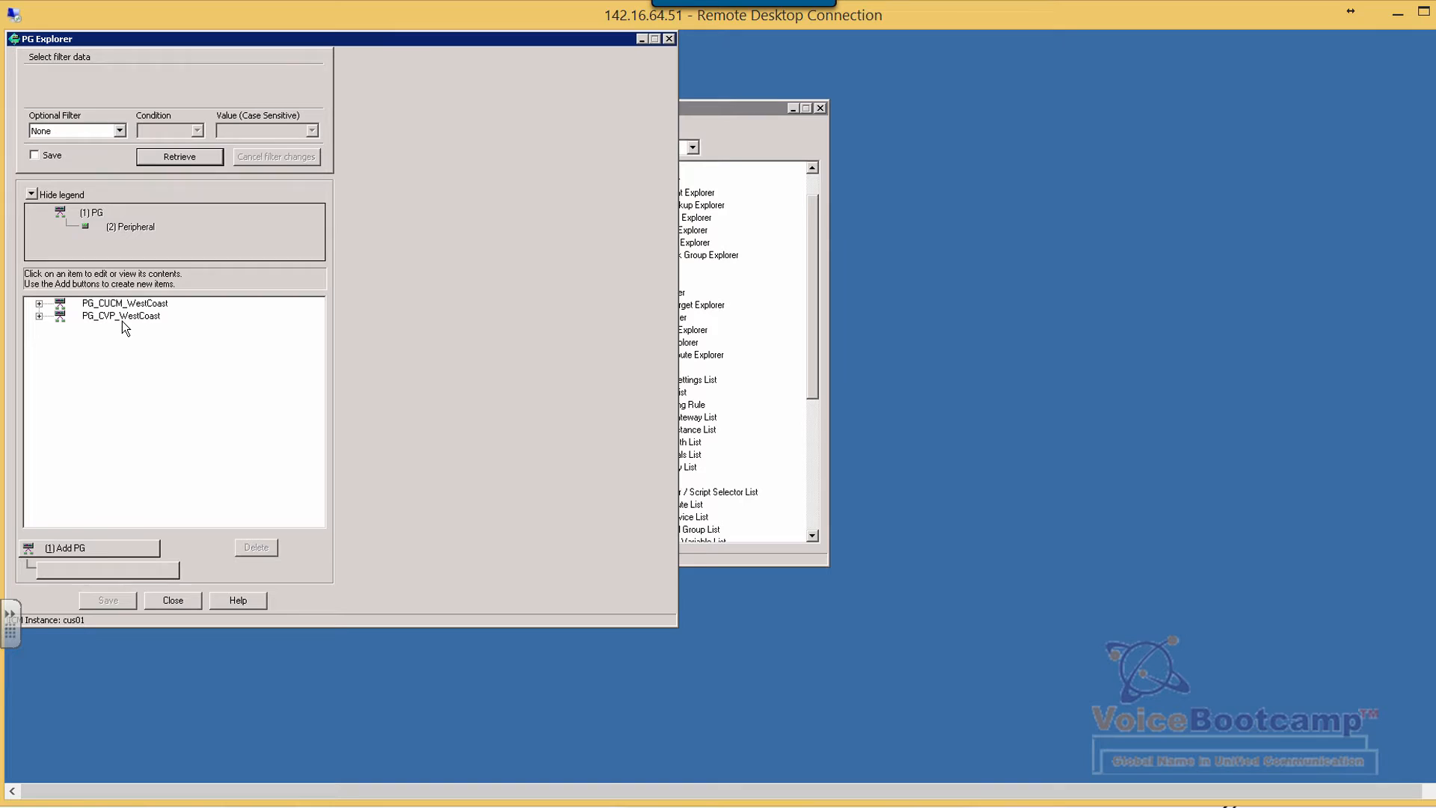
{"action": "left_click", "coordinate": [120, 316]}
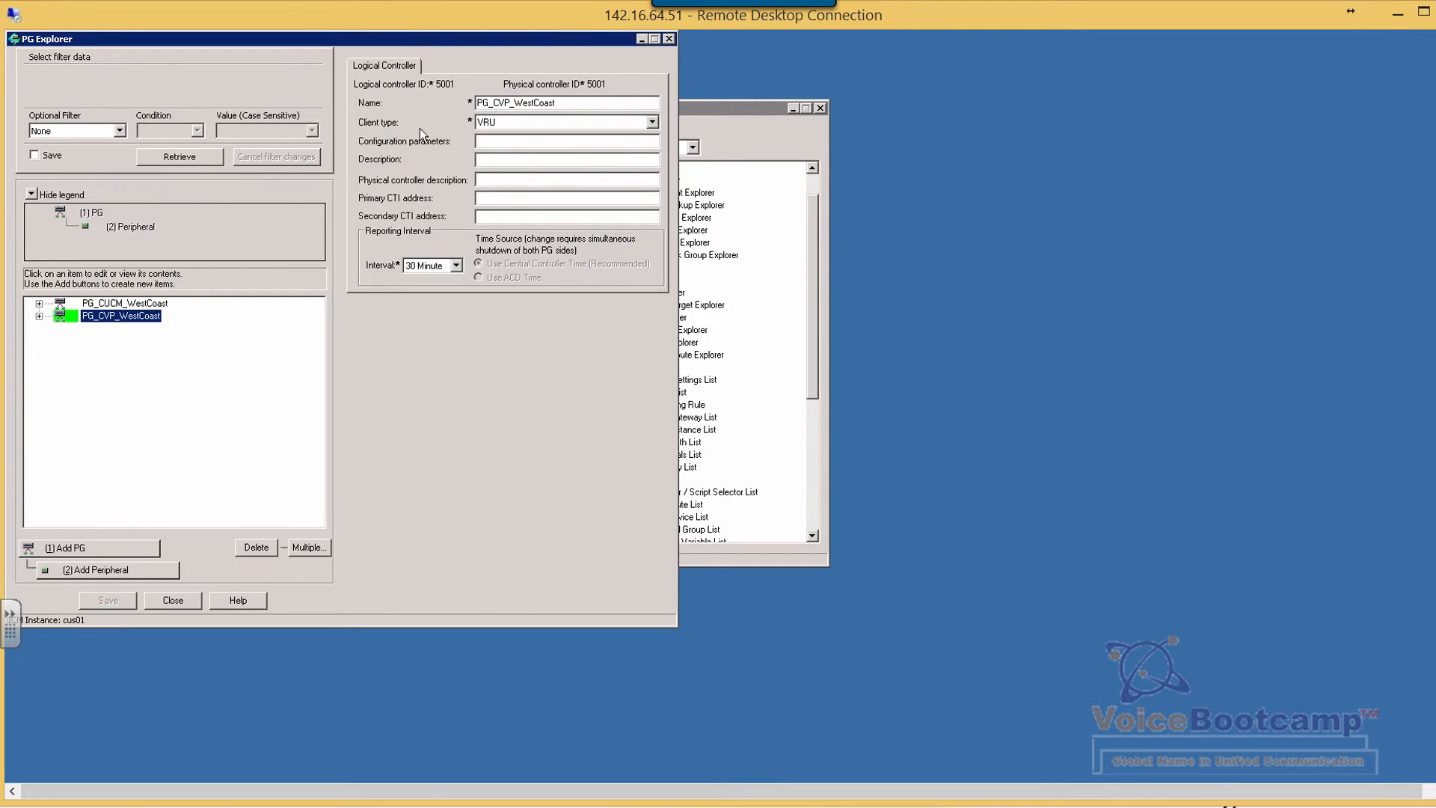
{"action": "mouse_move", "coordinate": [514, 130]}
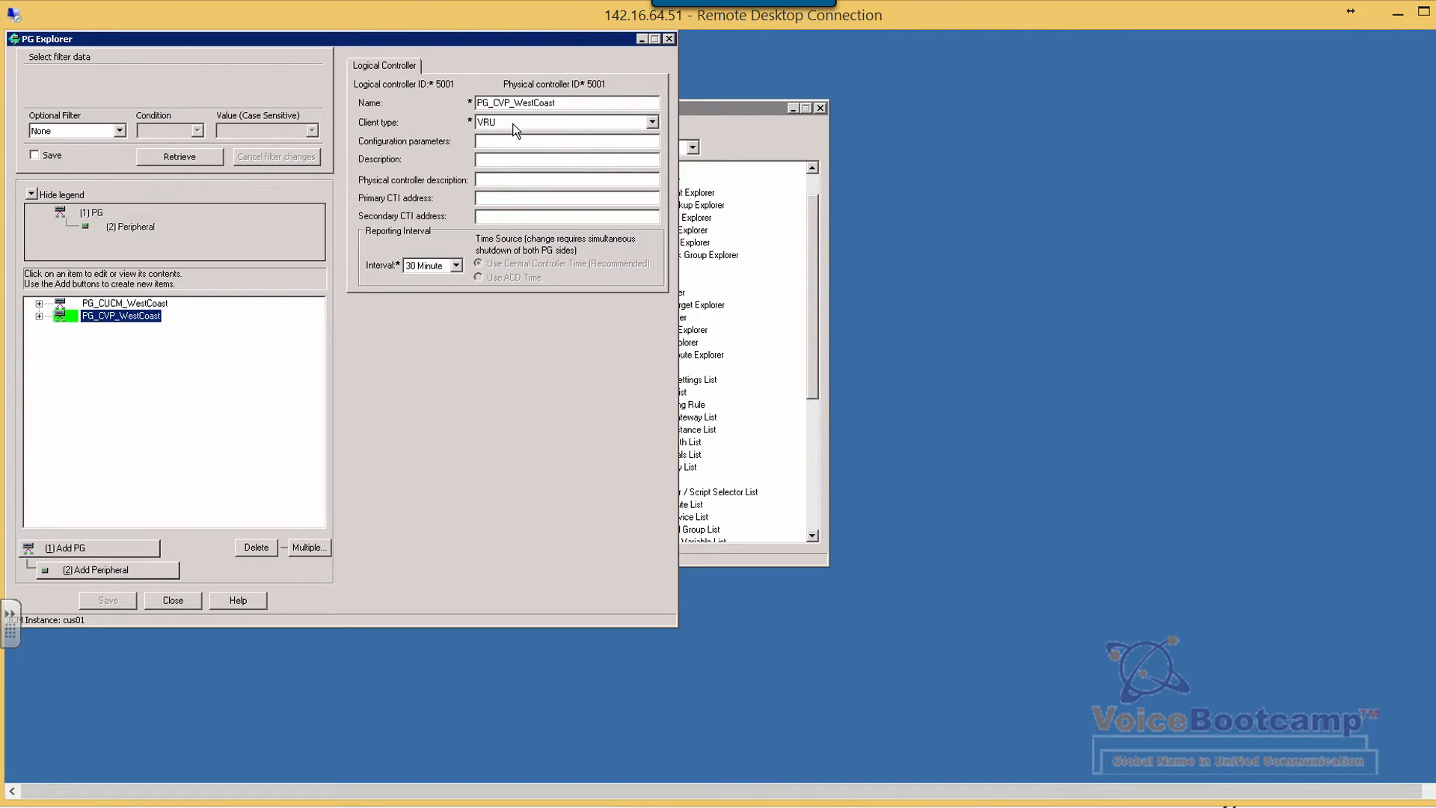
{"action": "left_click", "coordinate": [558, 121]}
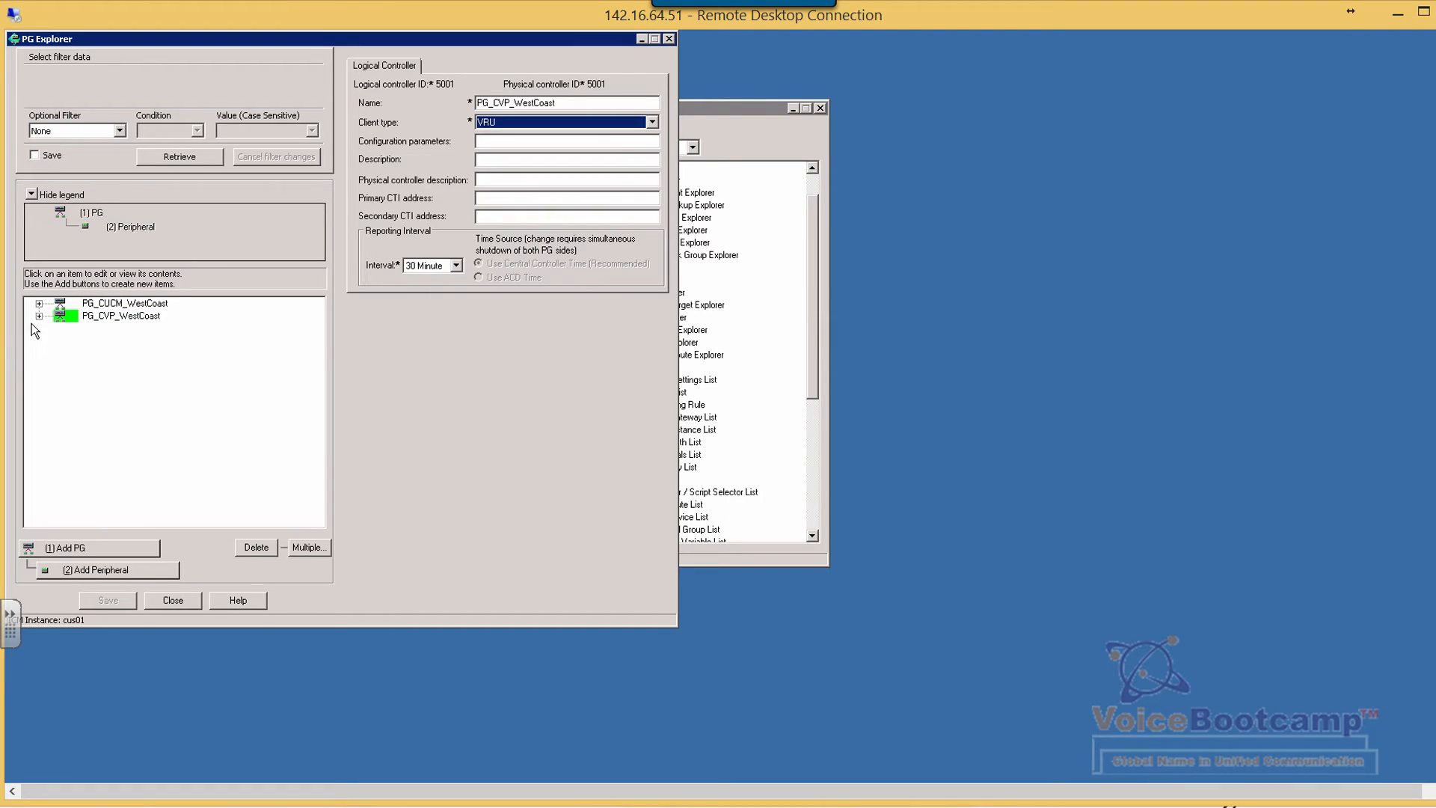
Expand PG_CVP_WestCoast and view peripheral PG_CVP_WestCoast_1's routing client settings.
{"action": "left_click", "coordinate": [40, 316]}
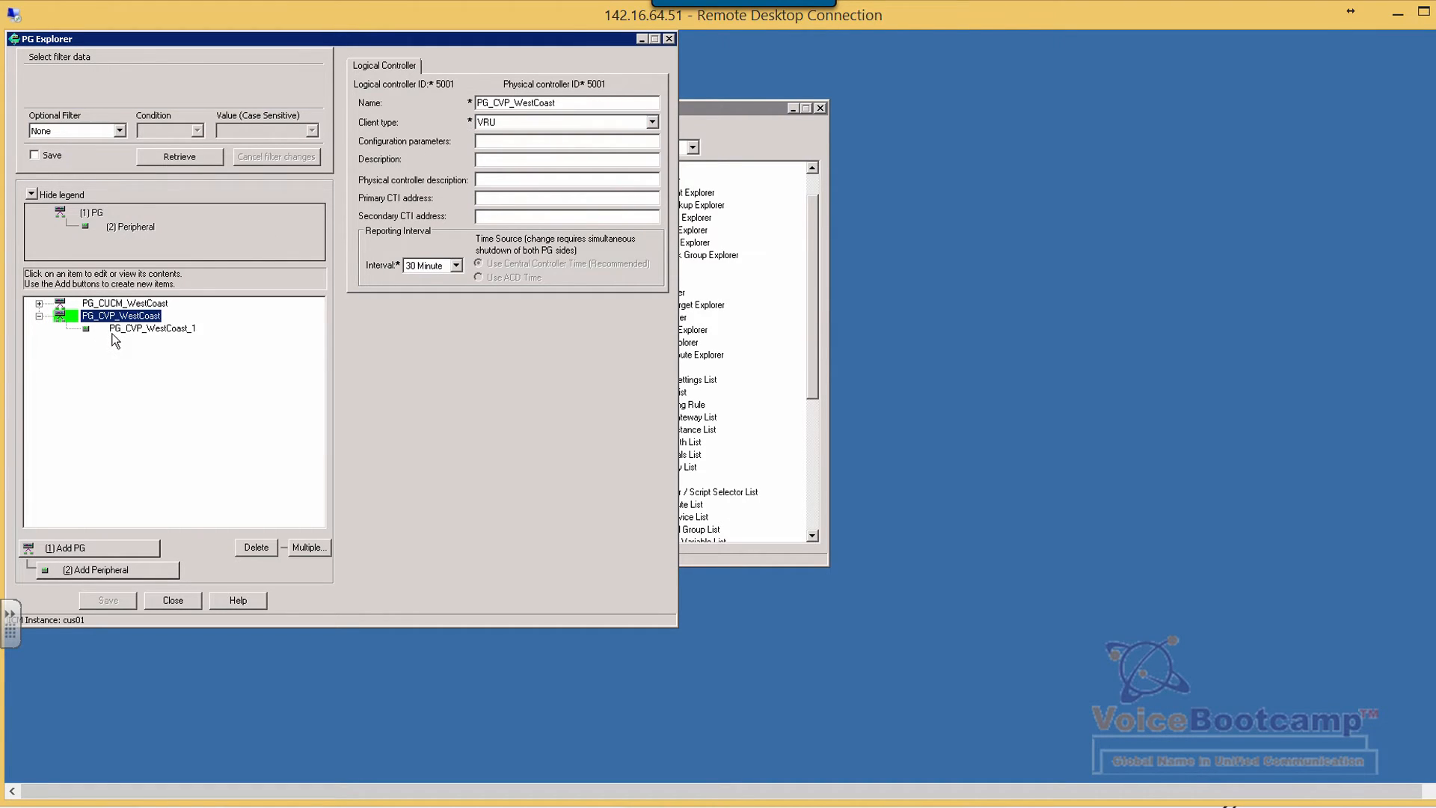
{"action": "left_click", "coordinate": [153, 328]}
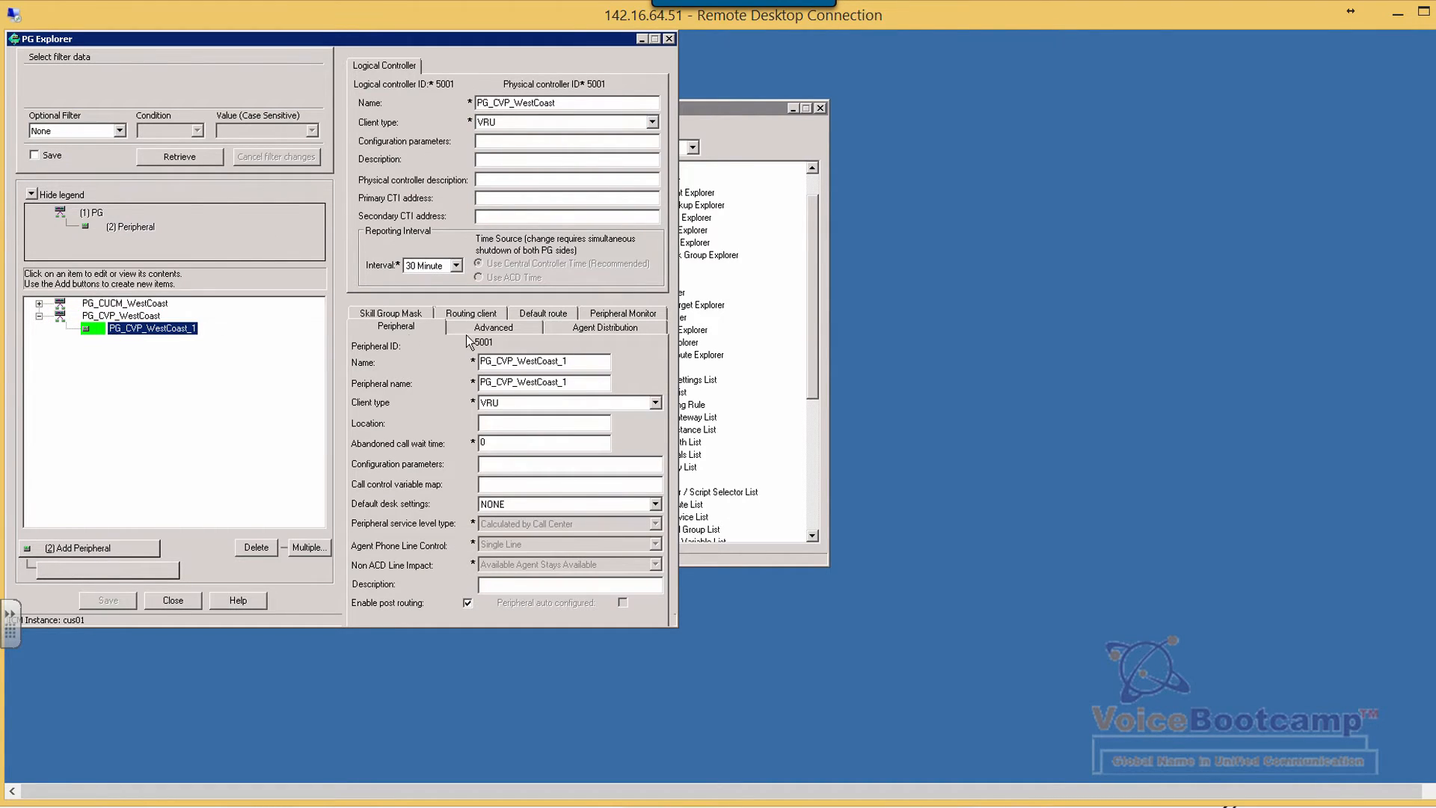
{"action": "mouse_move", "coordinate": [449, 613]}
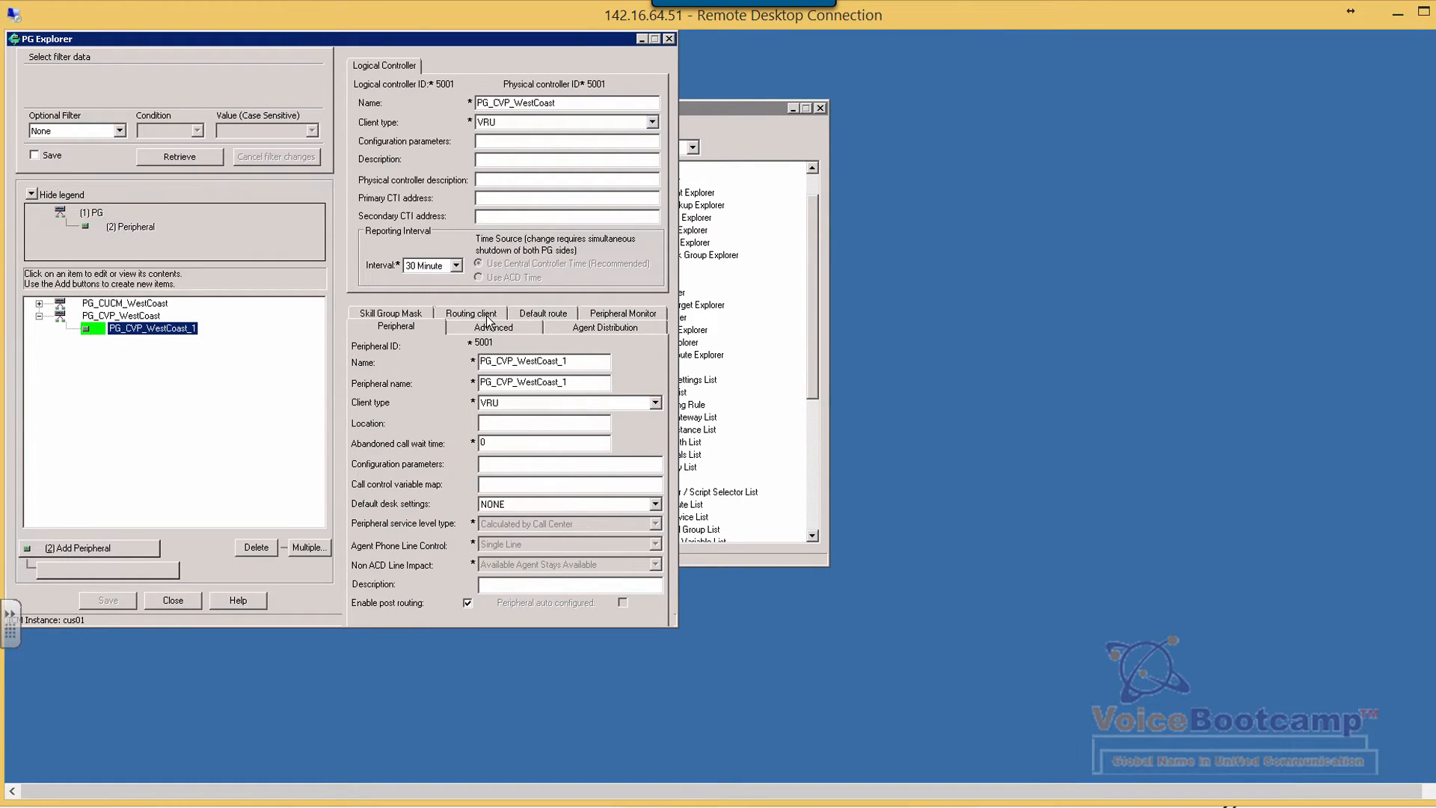
{"action": "left_click", "coordinate": [472, 328]}
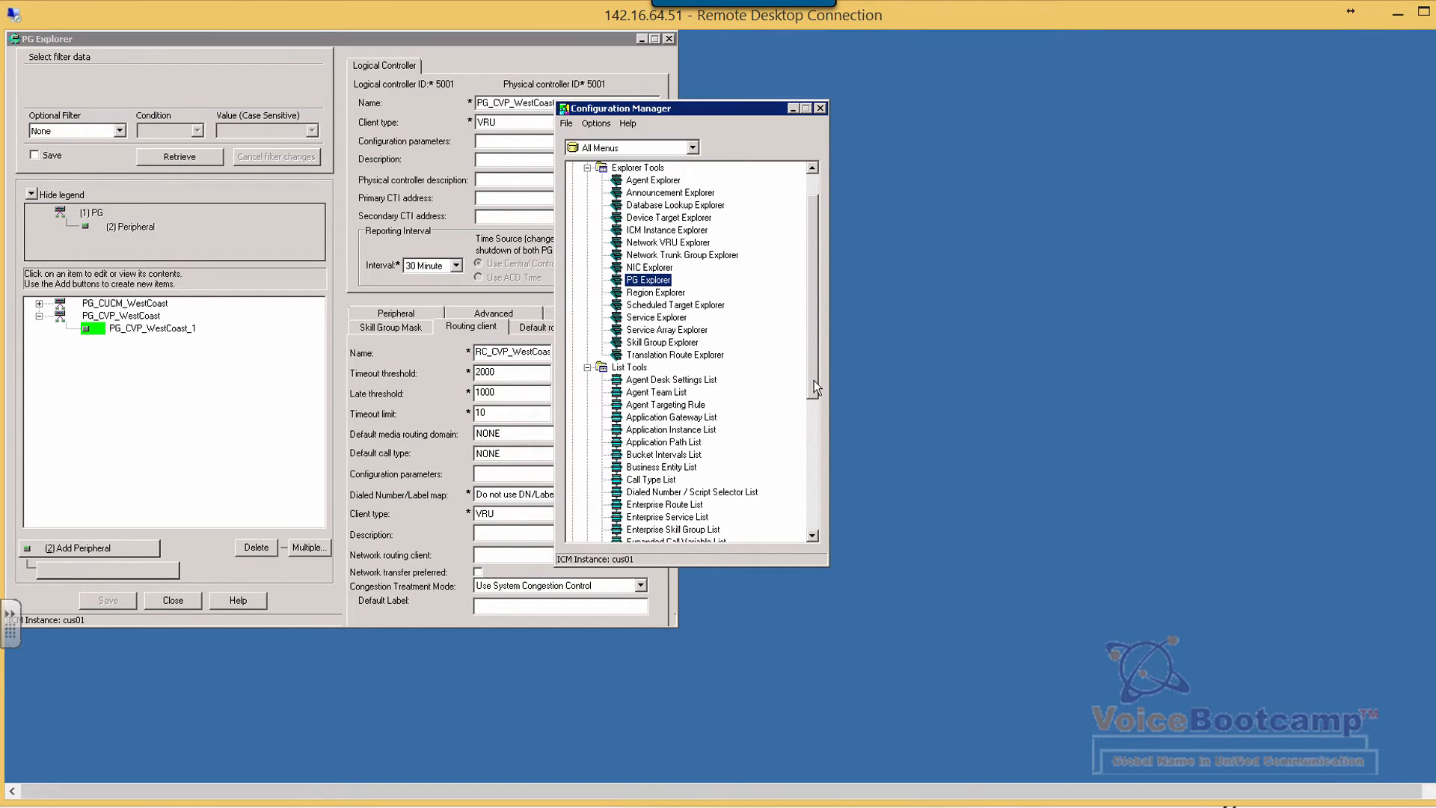
{"action": "mouse_move", "coordinate": [668, 251]}
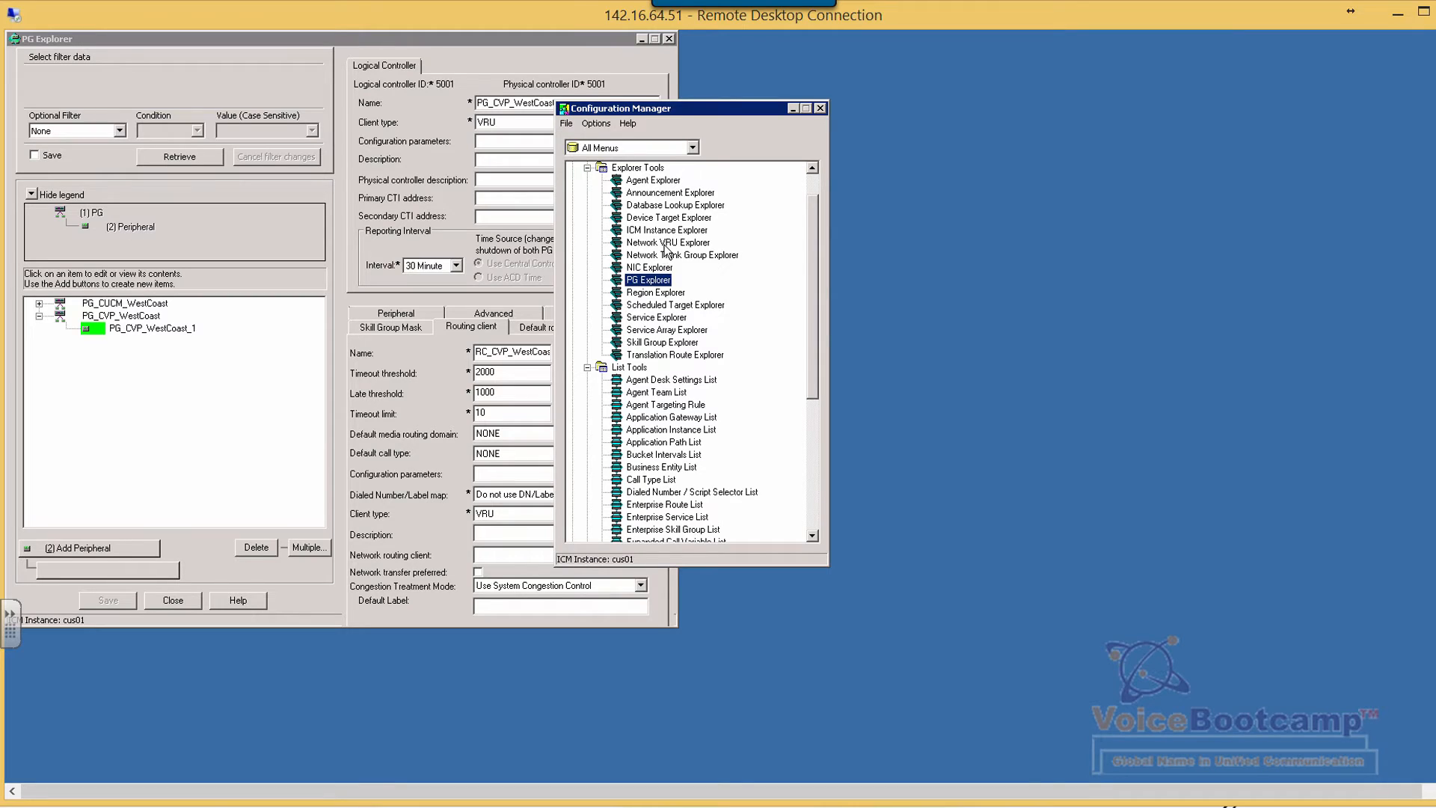
Launch the Network VRU Explorer from the Configuration Manager list.
{"action": "left_click", "coordinate": [667, 243]}
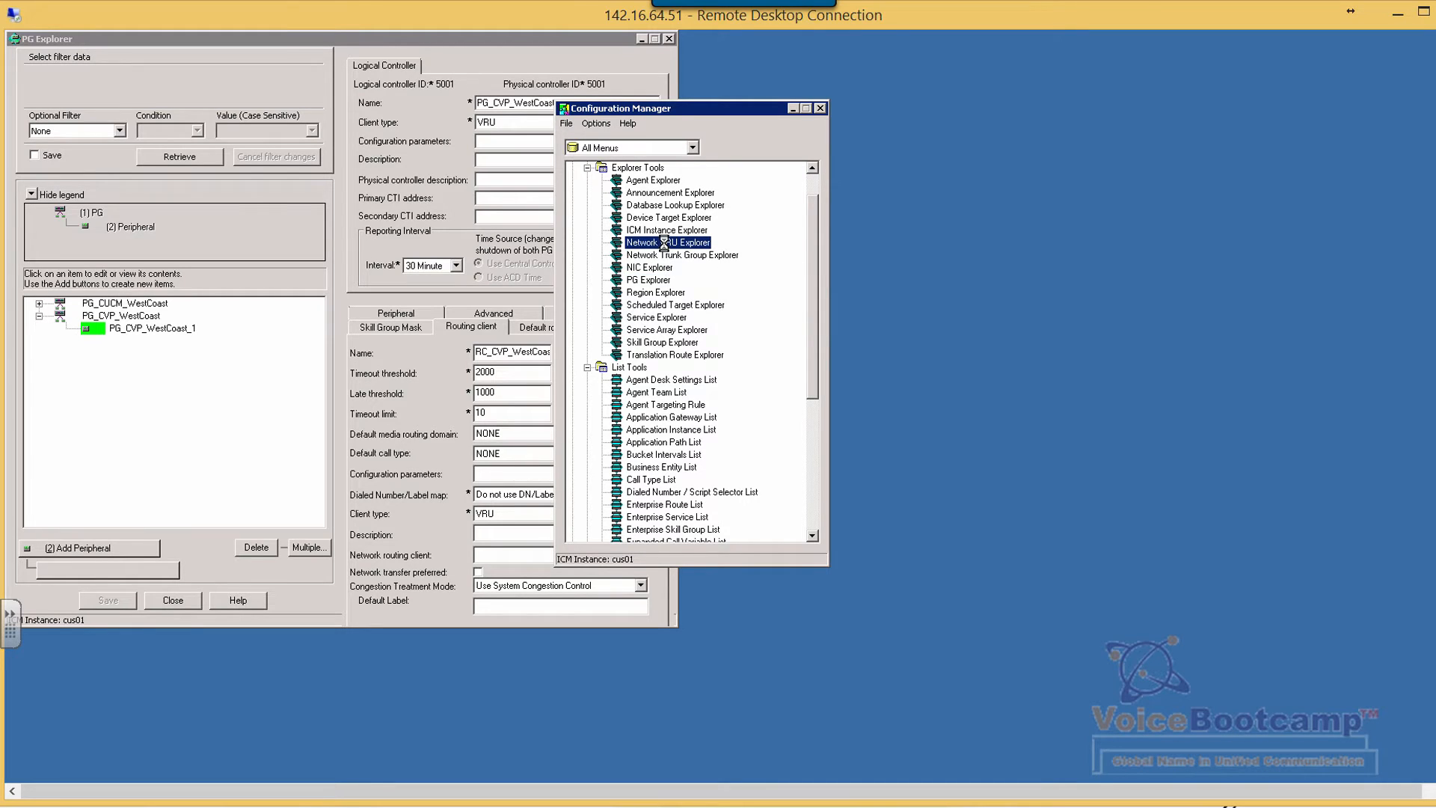
{"action": "double_click", "coordinate": [669, 242]}
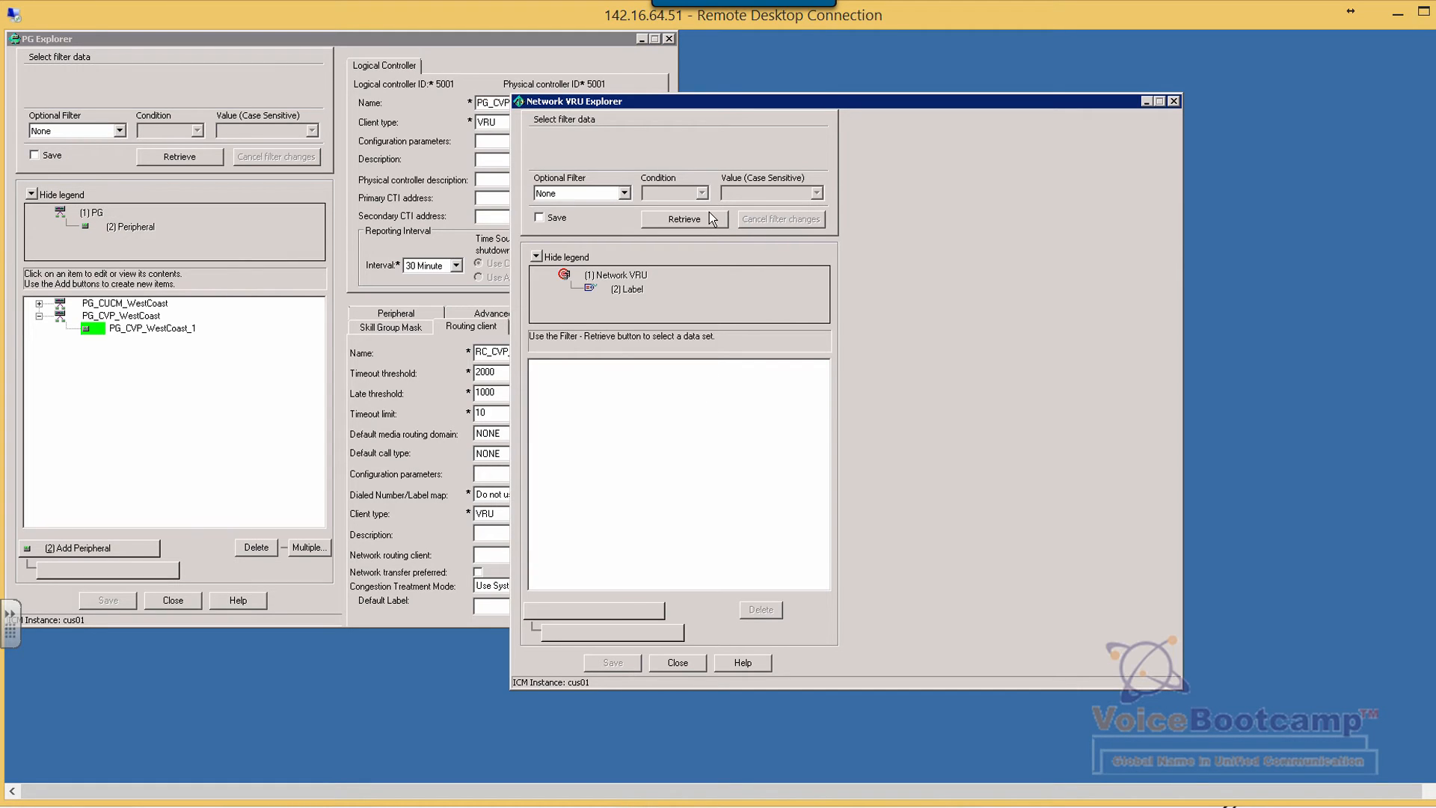
Retrieve network VRUs and add a new one named CVP_VRU of Type 10.
{"action": "left_click", "coordinate": [684, 219]}
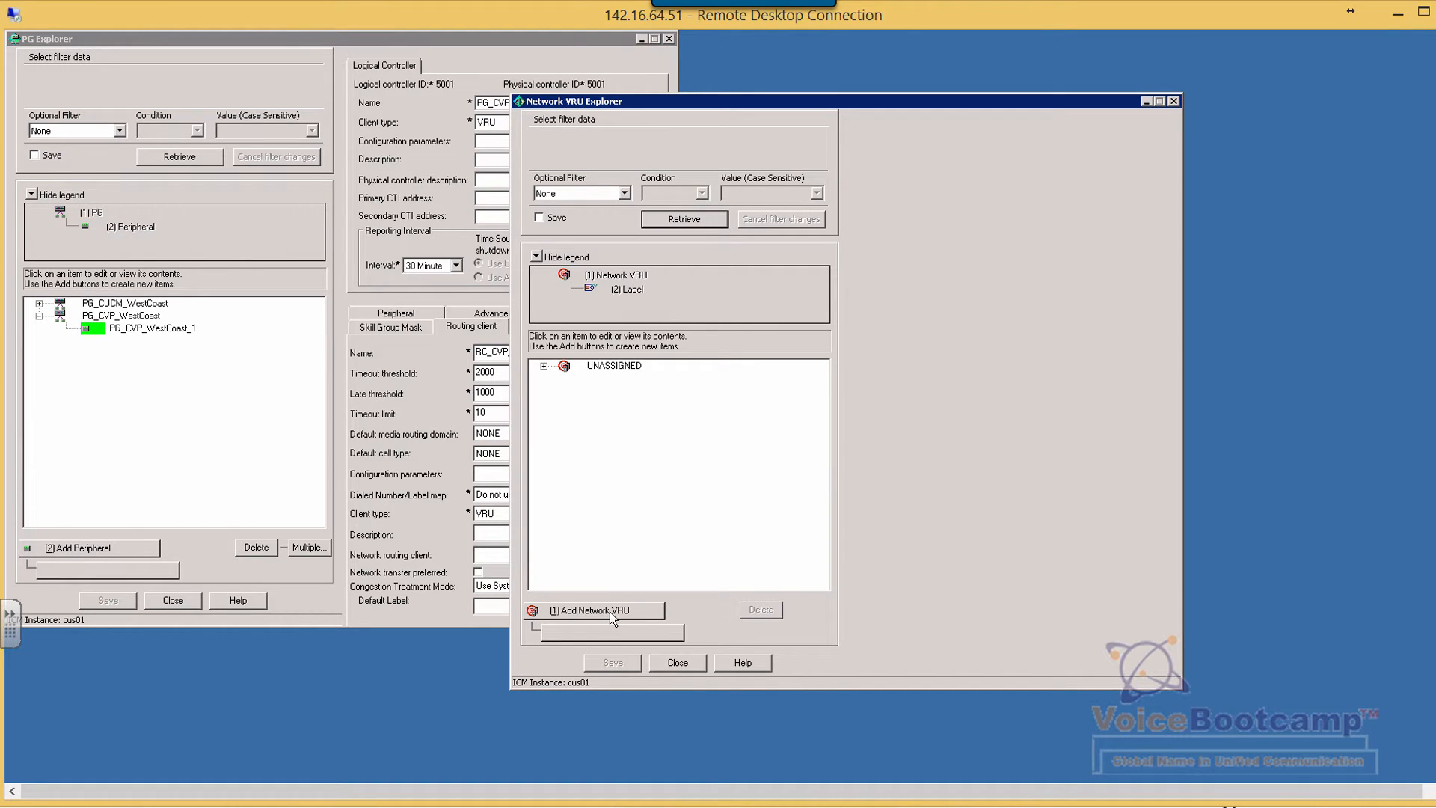
{"action": "left_click", "coordinate": [592, 611]}
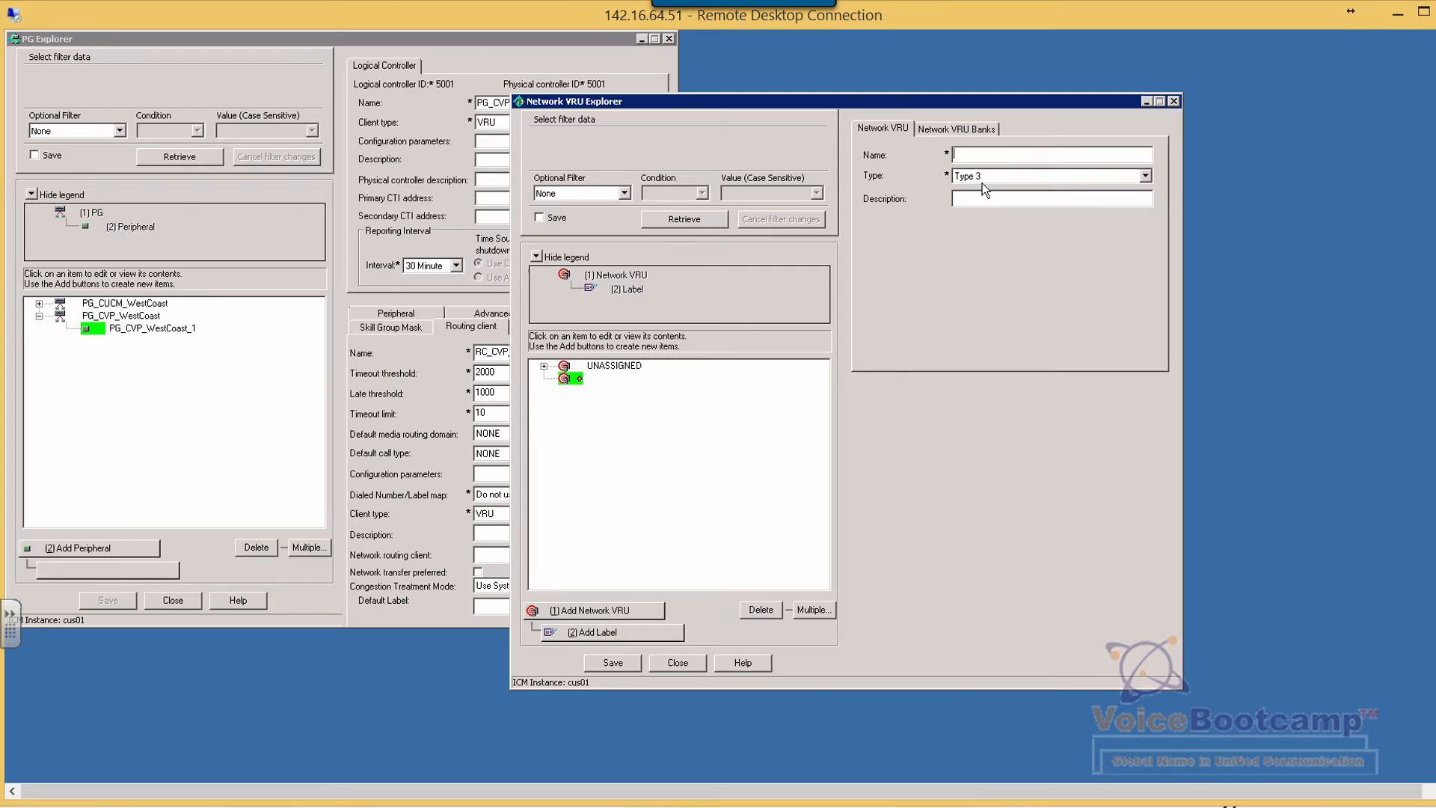
{"action": "type", "text": "CVP"}
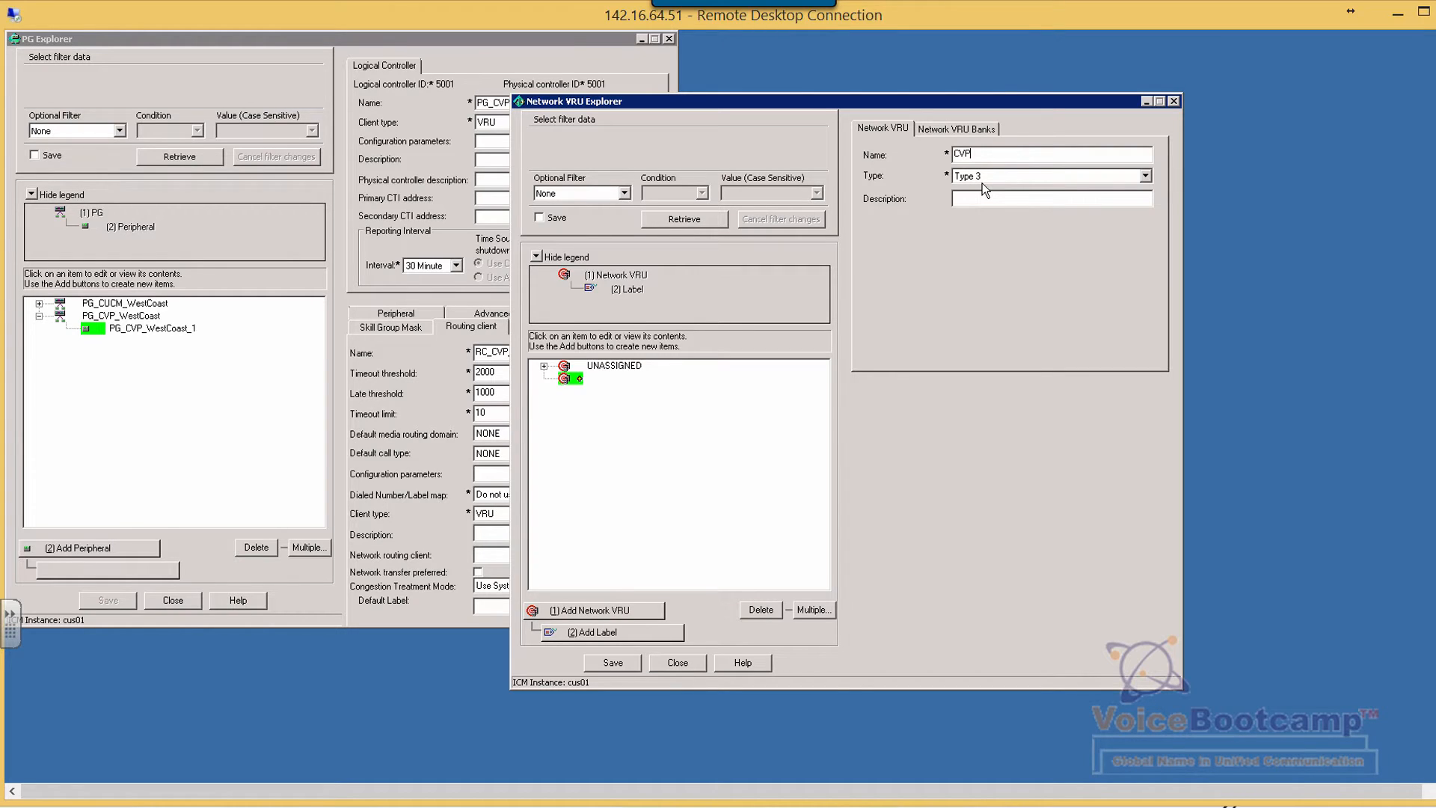
{"action": "type", "text": "_VRU"}
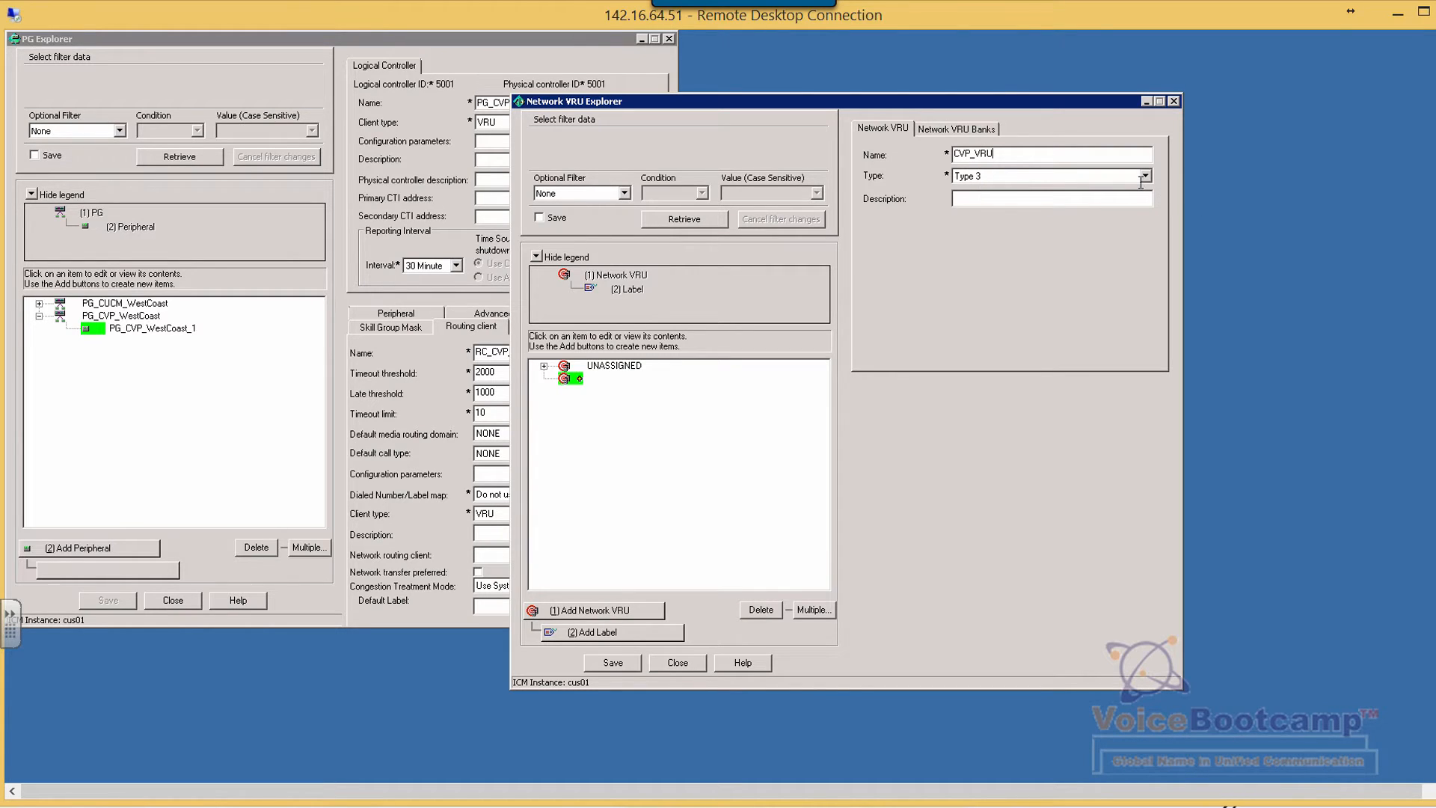
{"action": "left_click", "coordinate": [1145, 177]}
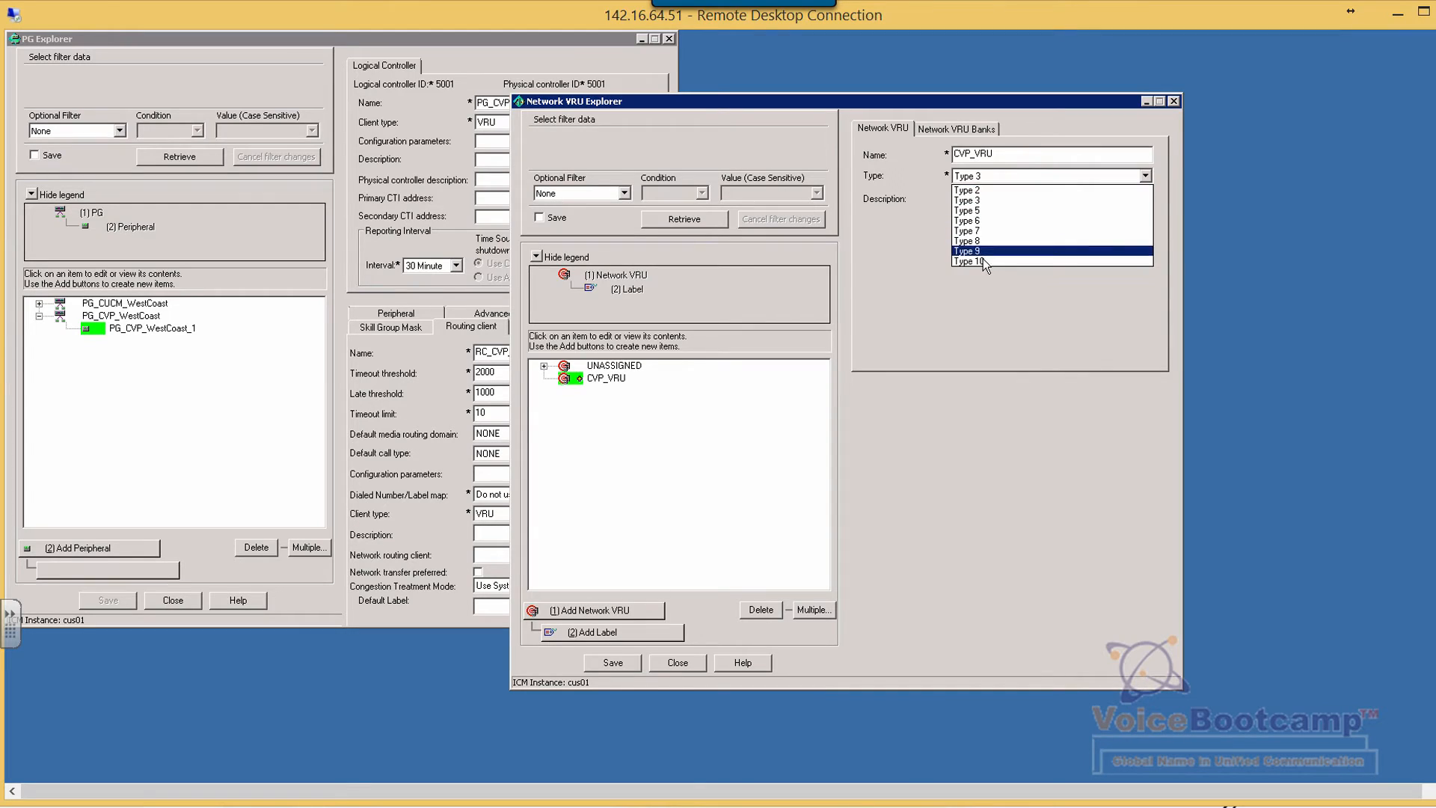
{"action": "left_click", "coordinate": [971, 260]}
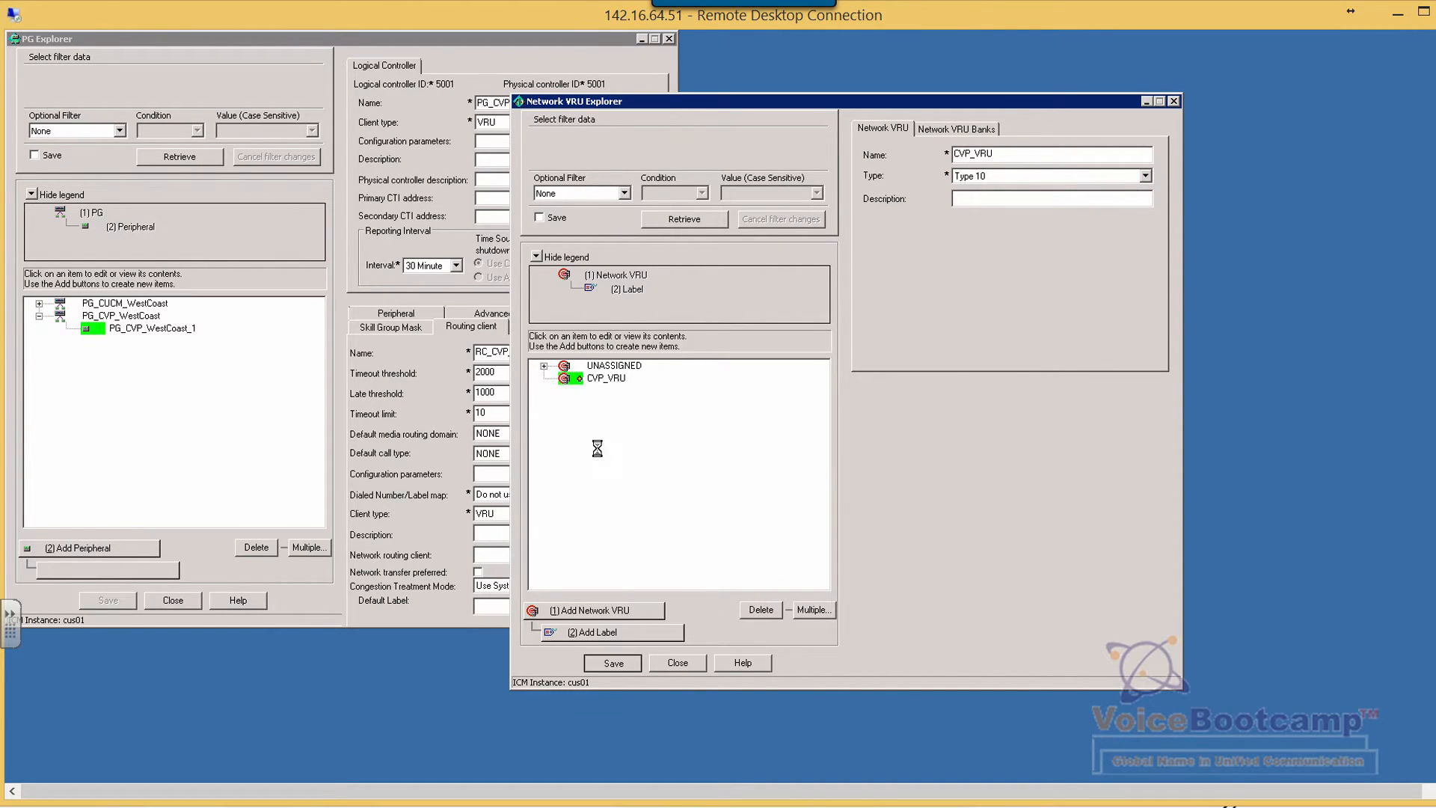
Review the saved CVP_VRU entry and close the Network VRU Explorer.
{"action": "left_click", "coordinate": [605, 365]}
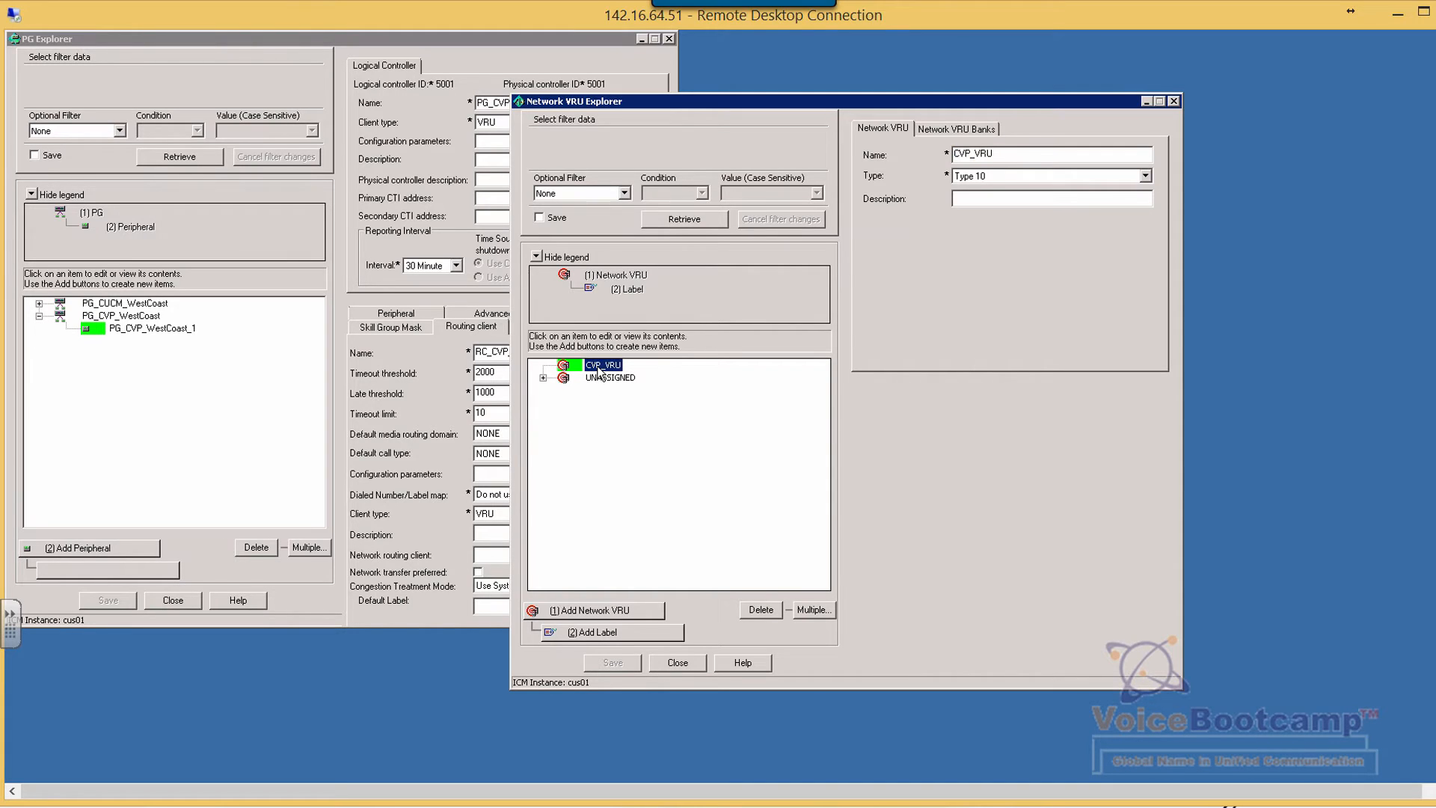
{"action": "mouse_move", "coordinate": [630, 434]}
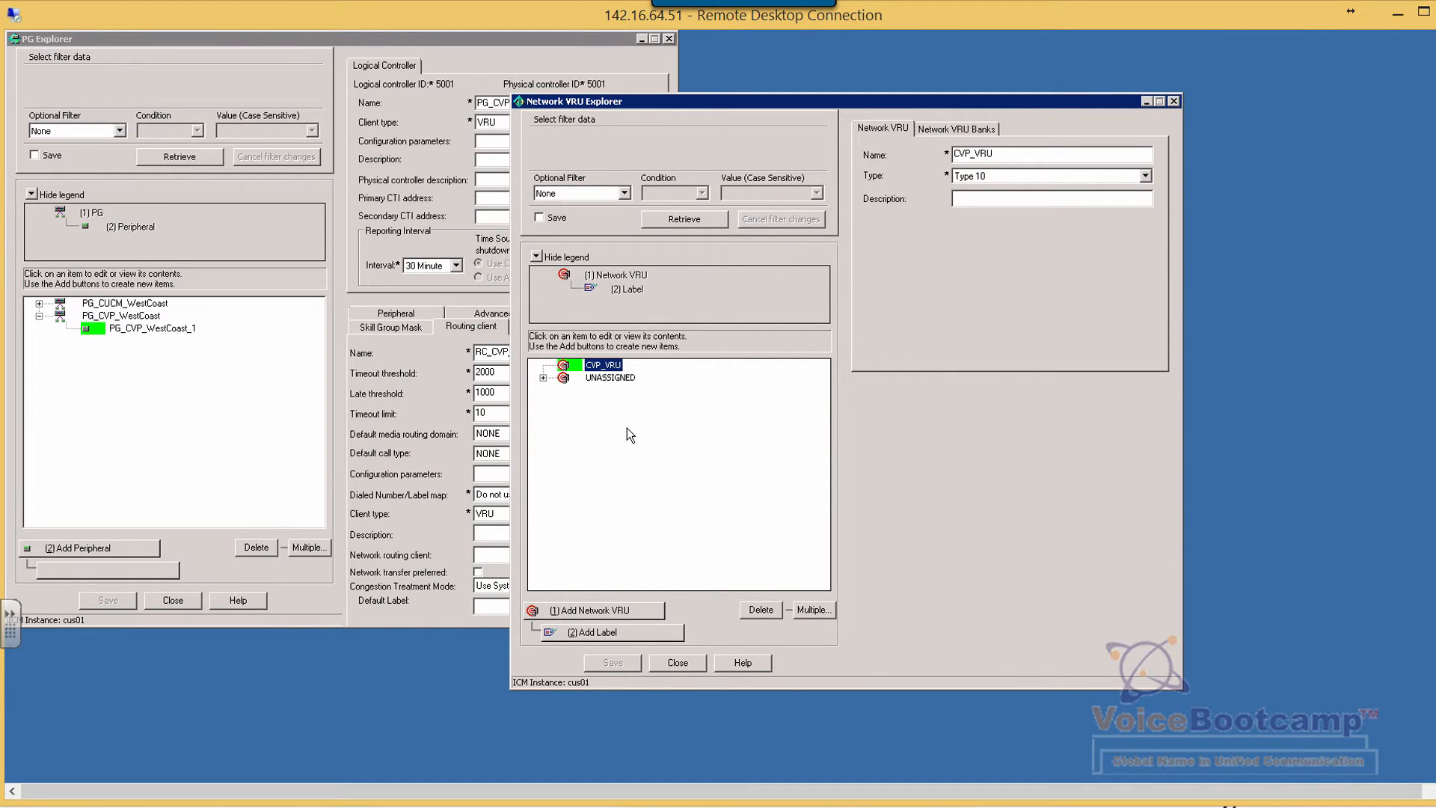
{"action": "mouse_move", "coordinate": [667, 677]}
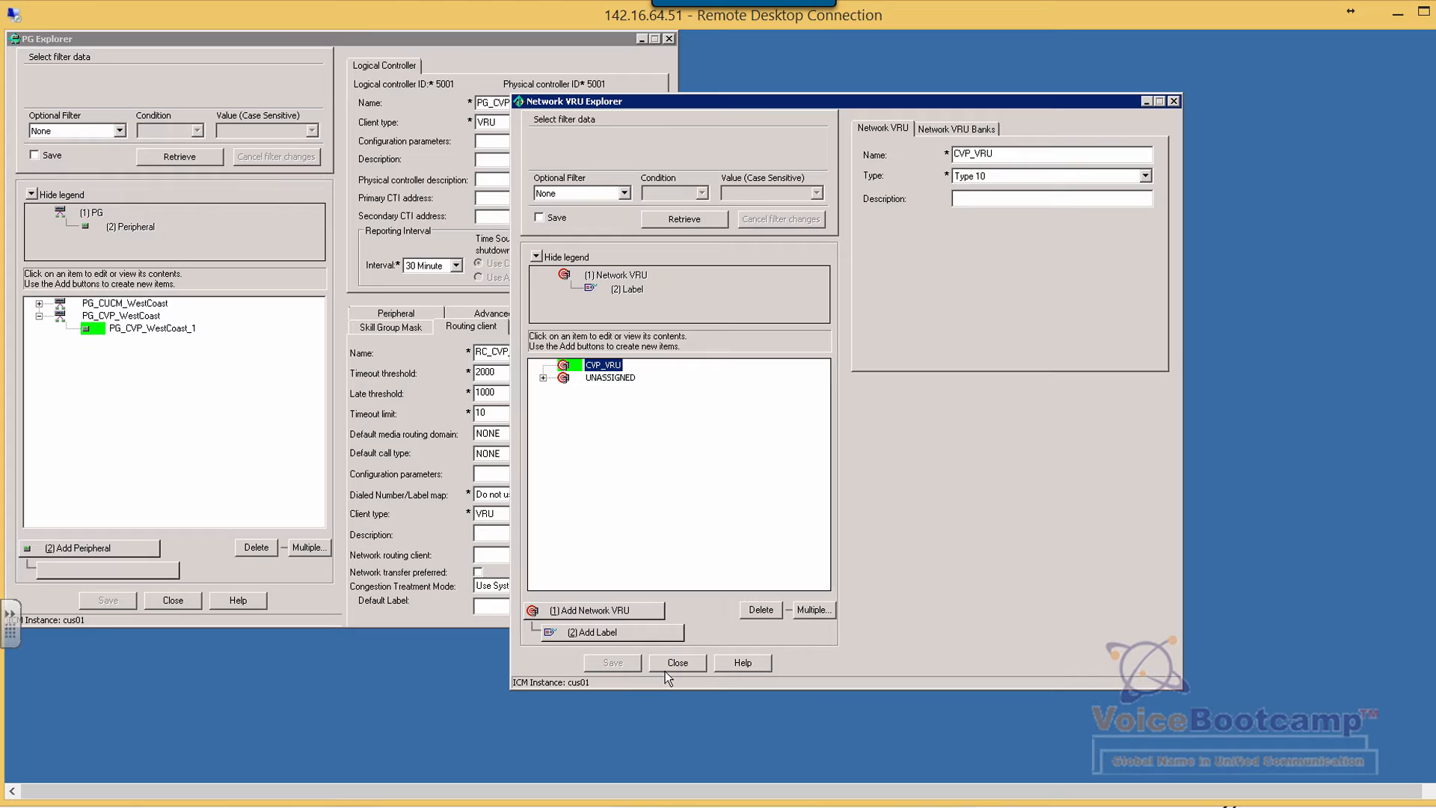
{"action": "mouse_move", "coordinate": [672, 674]}
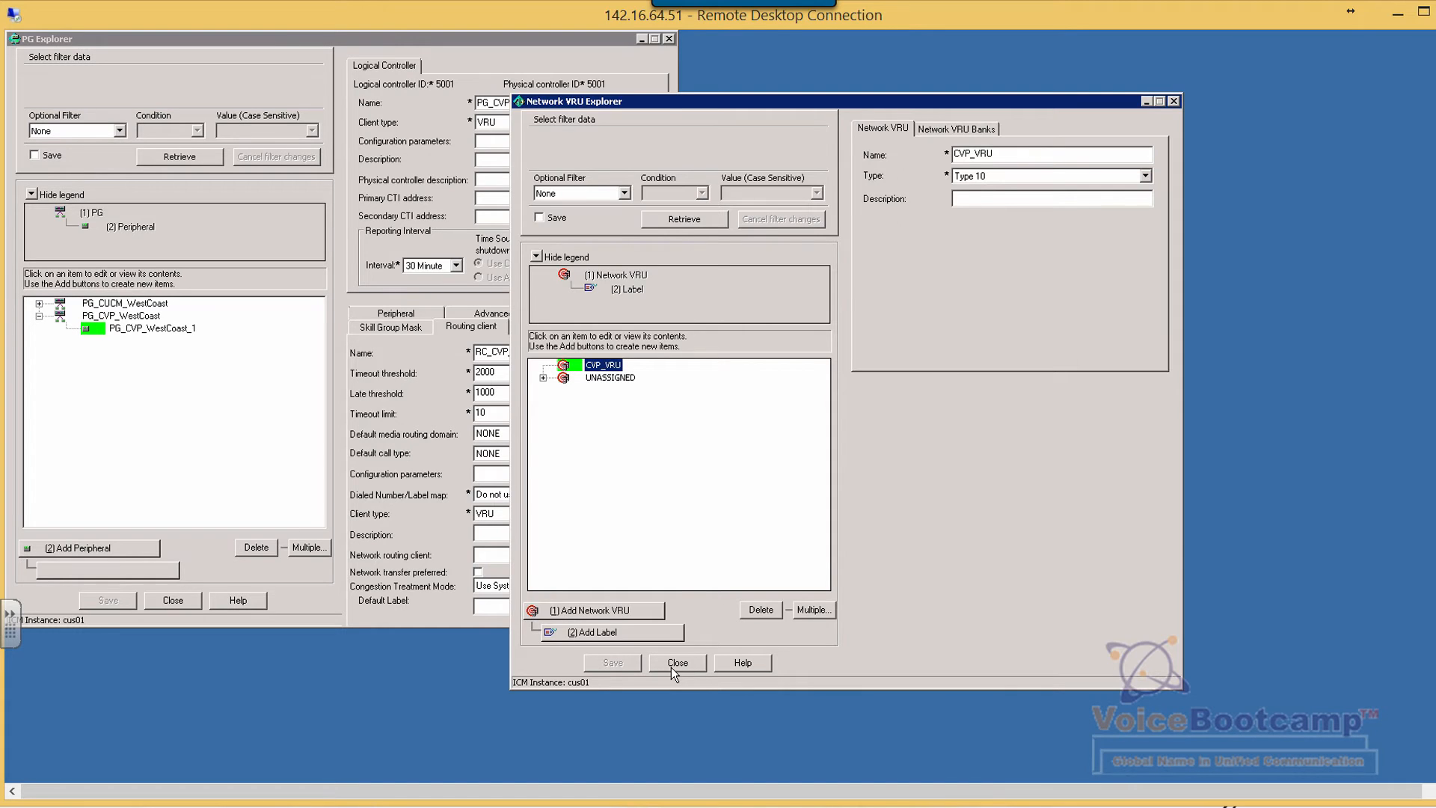
{"action": "left_click", "coordinate": [676, 663]}
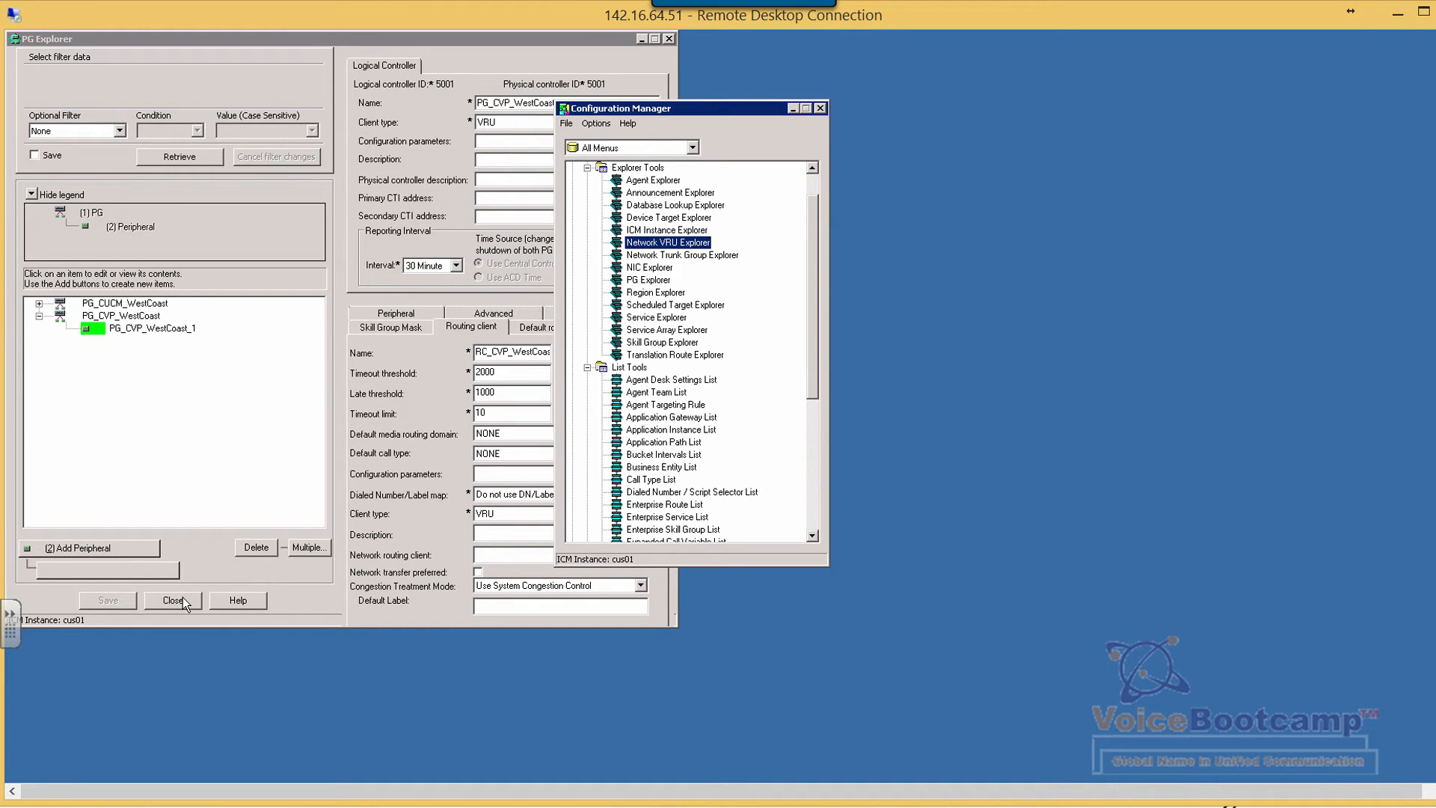
Close the PG Explorer so it can be reopened fresh.
{"action": "left_click", "coordinate": [173, 600]}
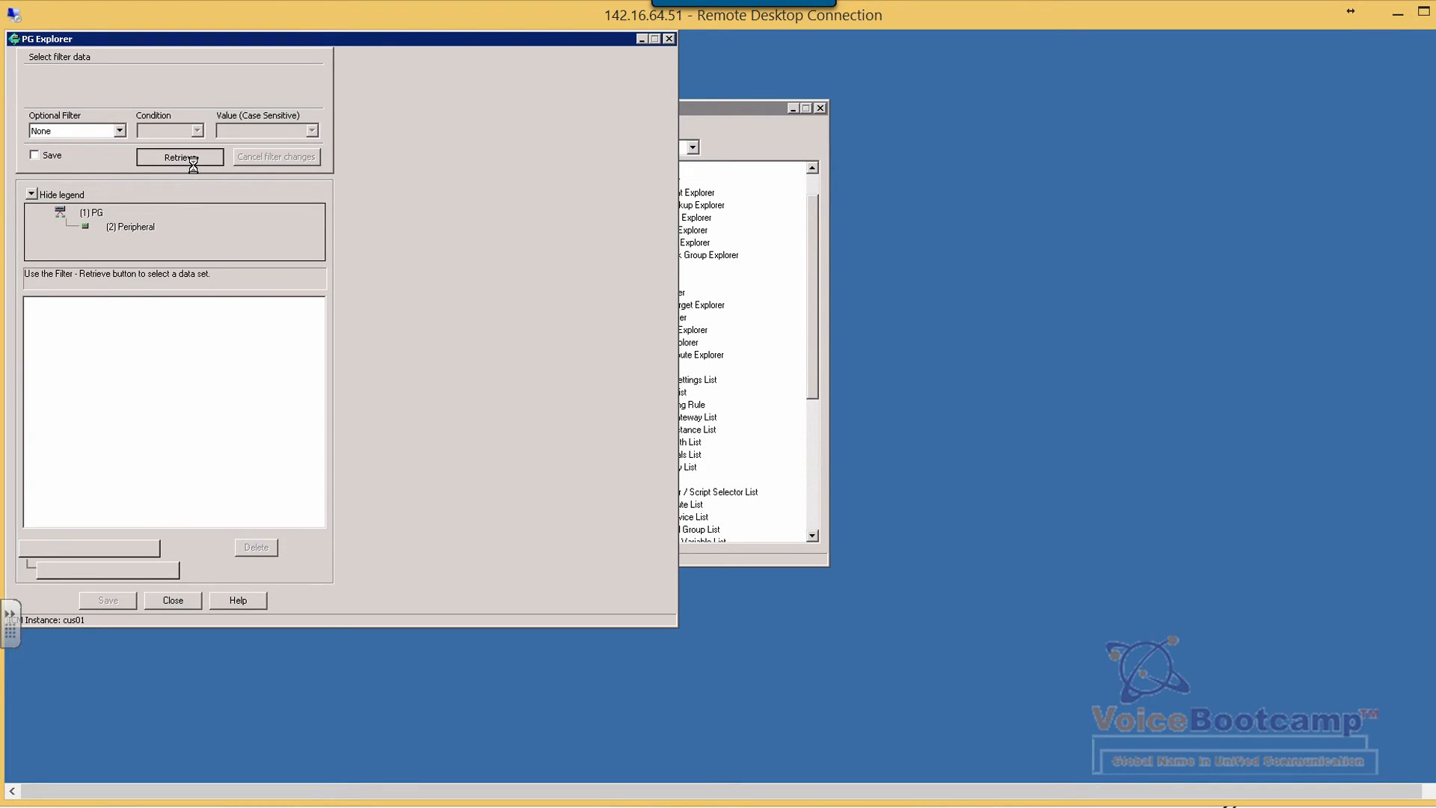
Retrieve the PGs and show the peripheral's Advanced network VRU settings with CVP_VRU.
{"action": "left_click", "coordinate": [179, 157]}
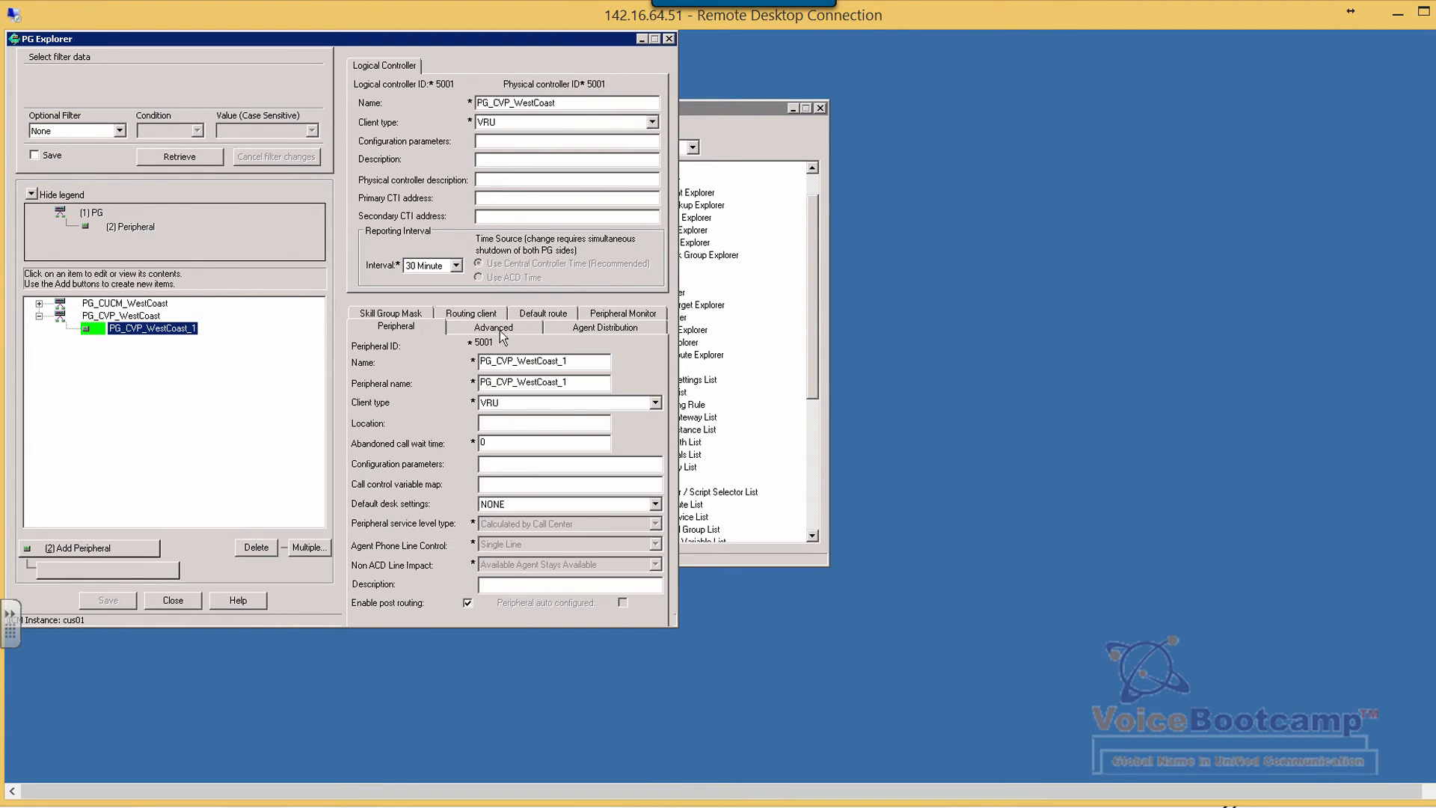
{"action": "left_click", "coordinate": [471, 328]}
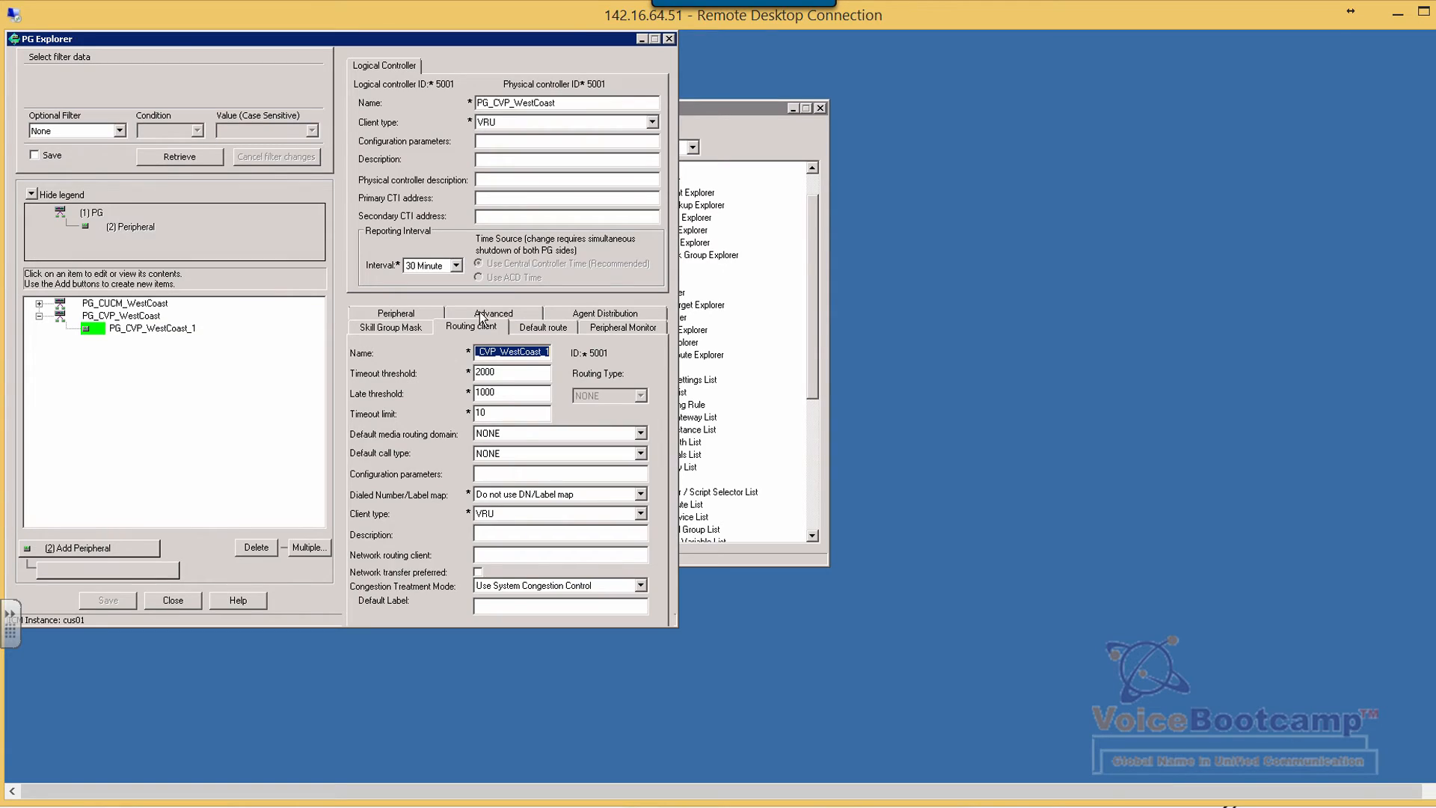
{"action": "left_click", "coordinate": [492, 313]}
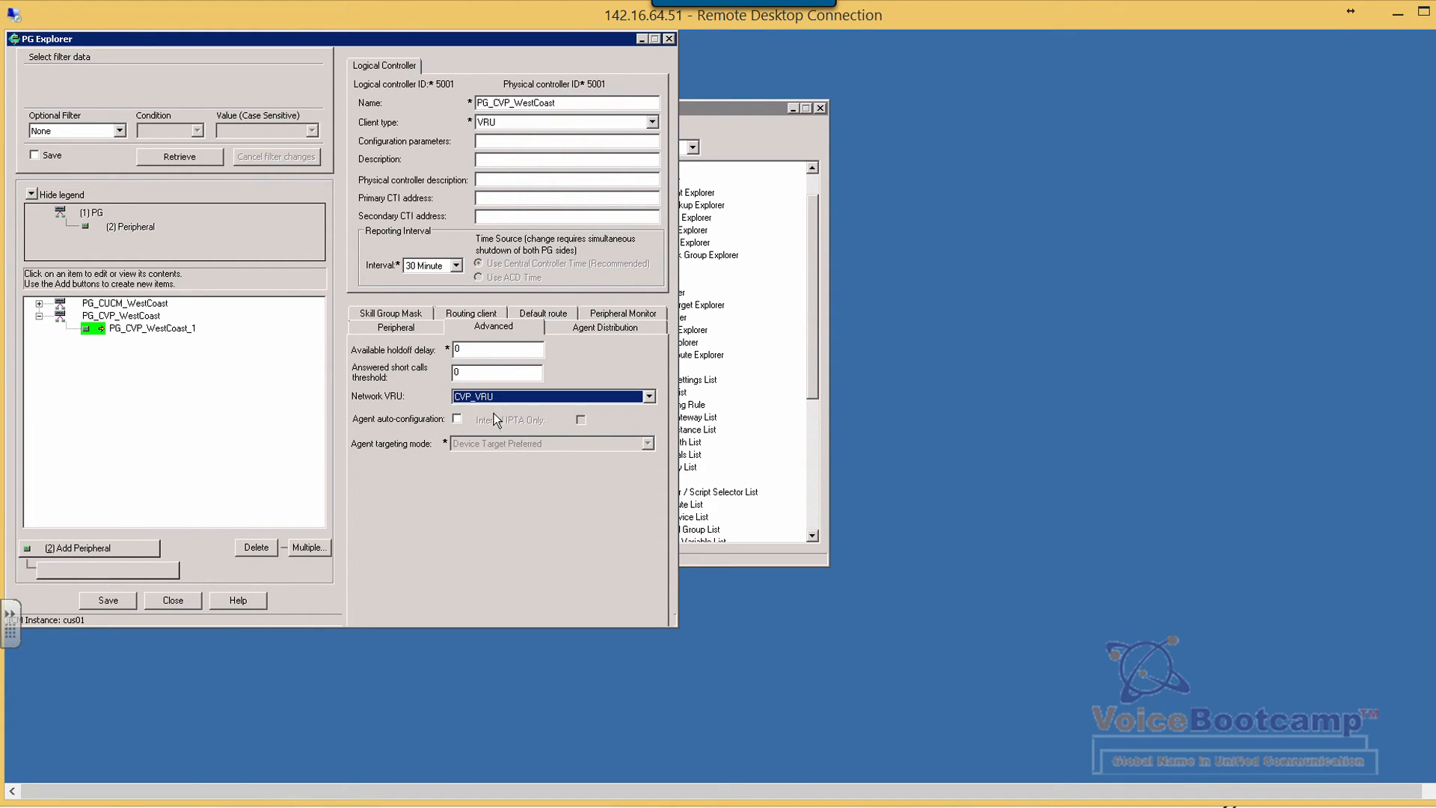
{"action": "mouse_move", "coordinate": [194, 600]}
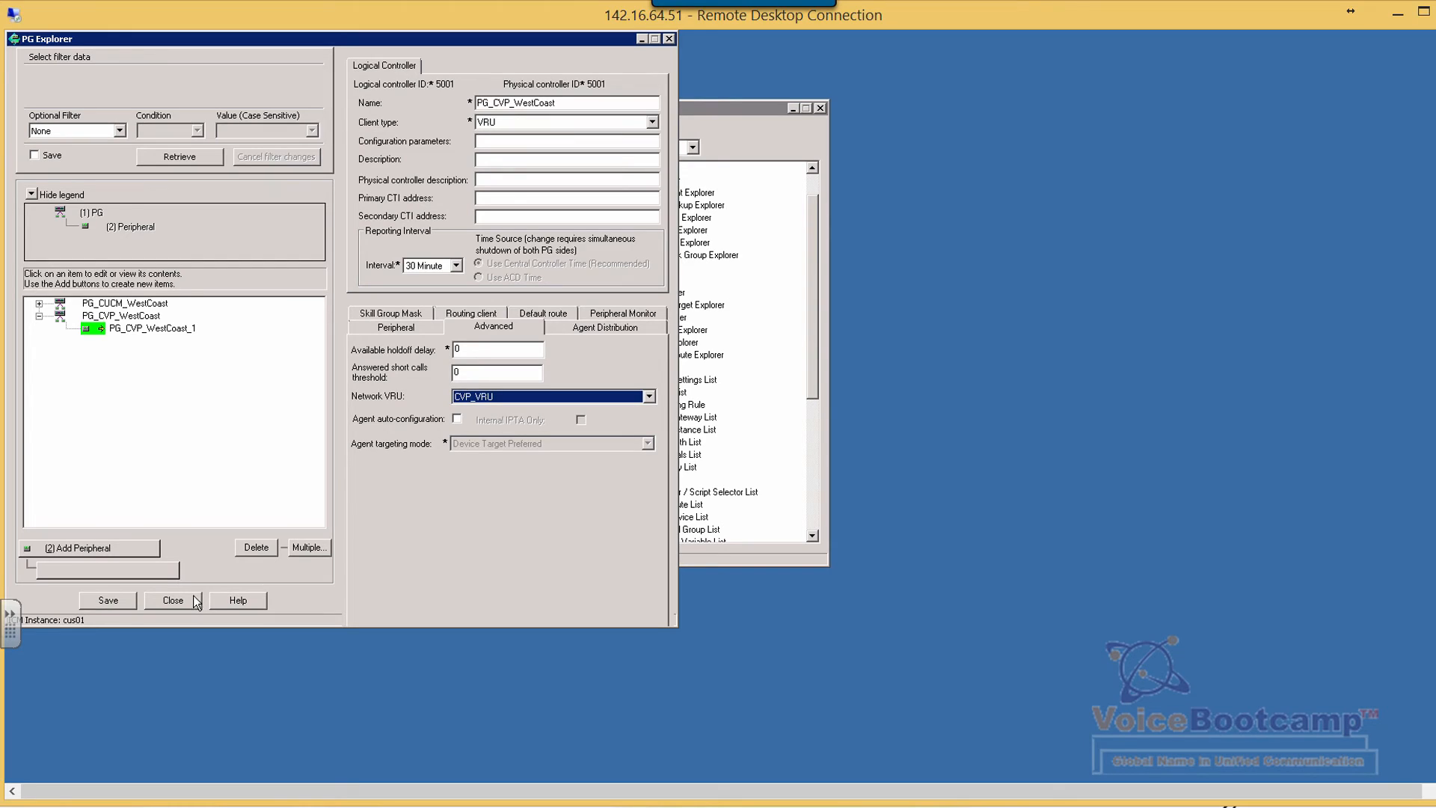
{"action": "mouse_move", "coordinate": [464, 417]}
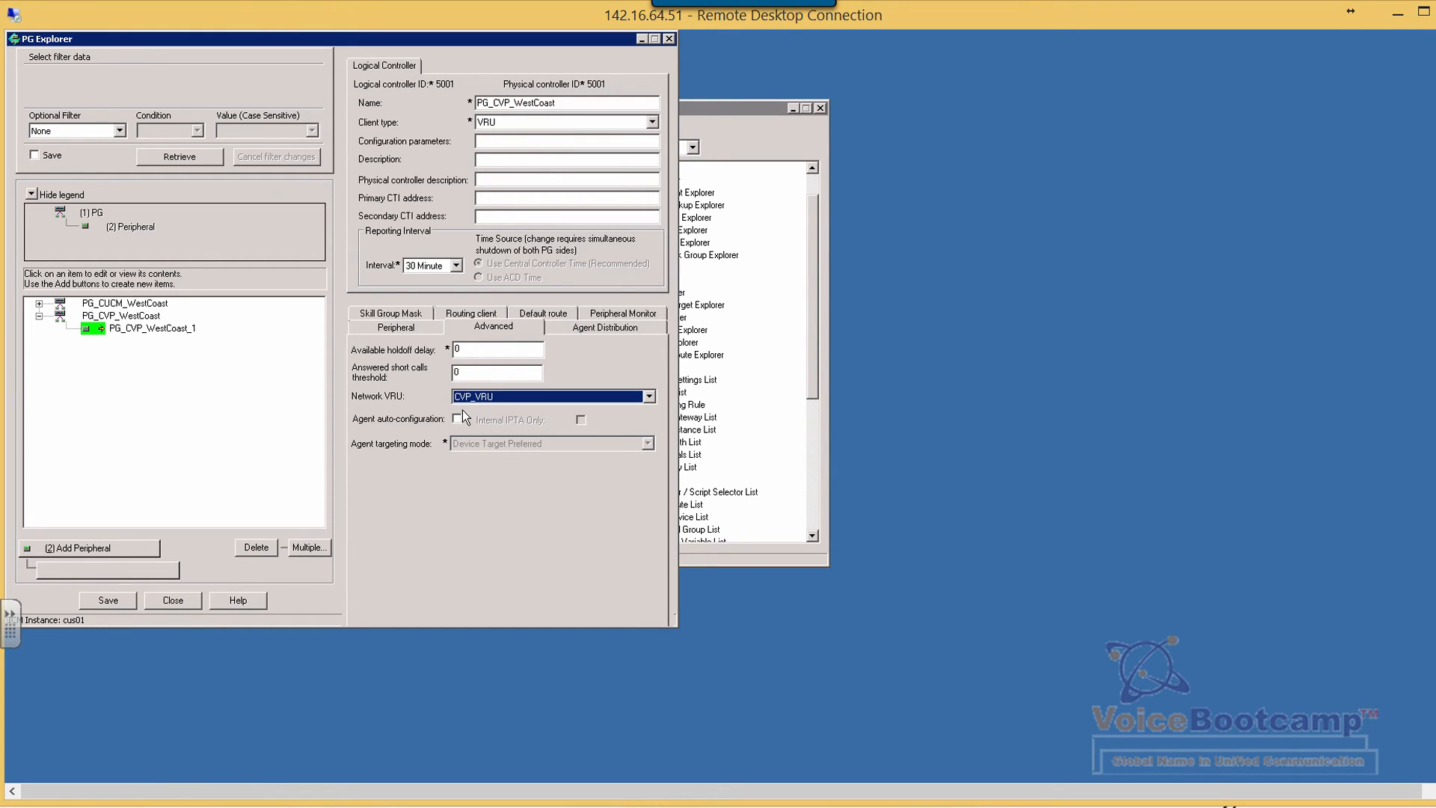
Toggle agent auto-configuration on and back off, then save the peripheral.
{"action": "left_click", "coordinate": [457, 418]}
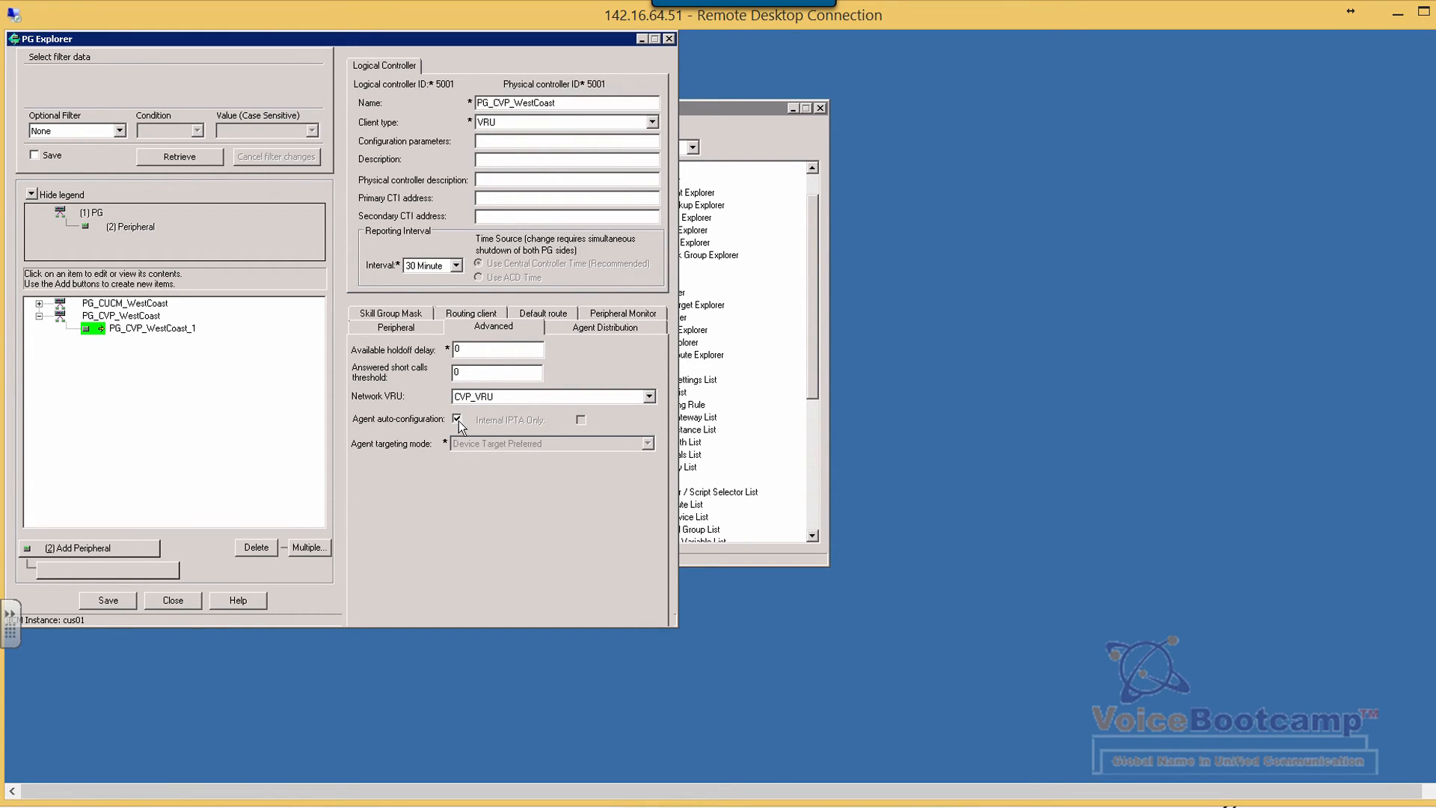
{"action": "left_click", "coordinate": [456, 419]}
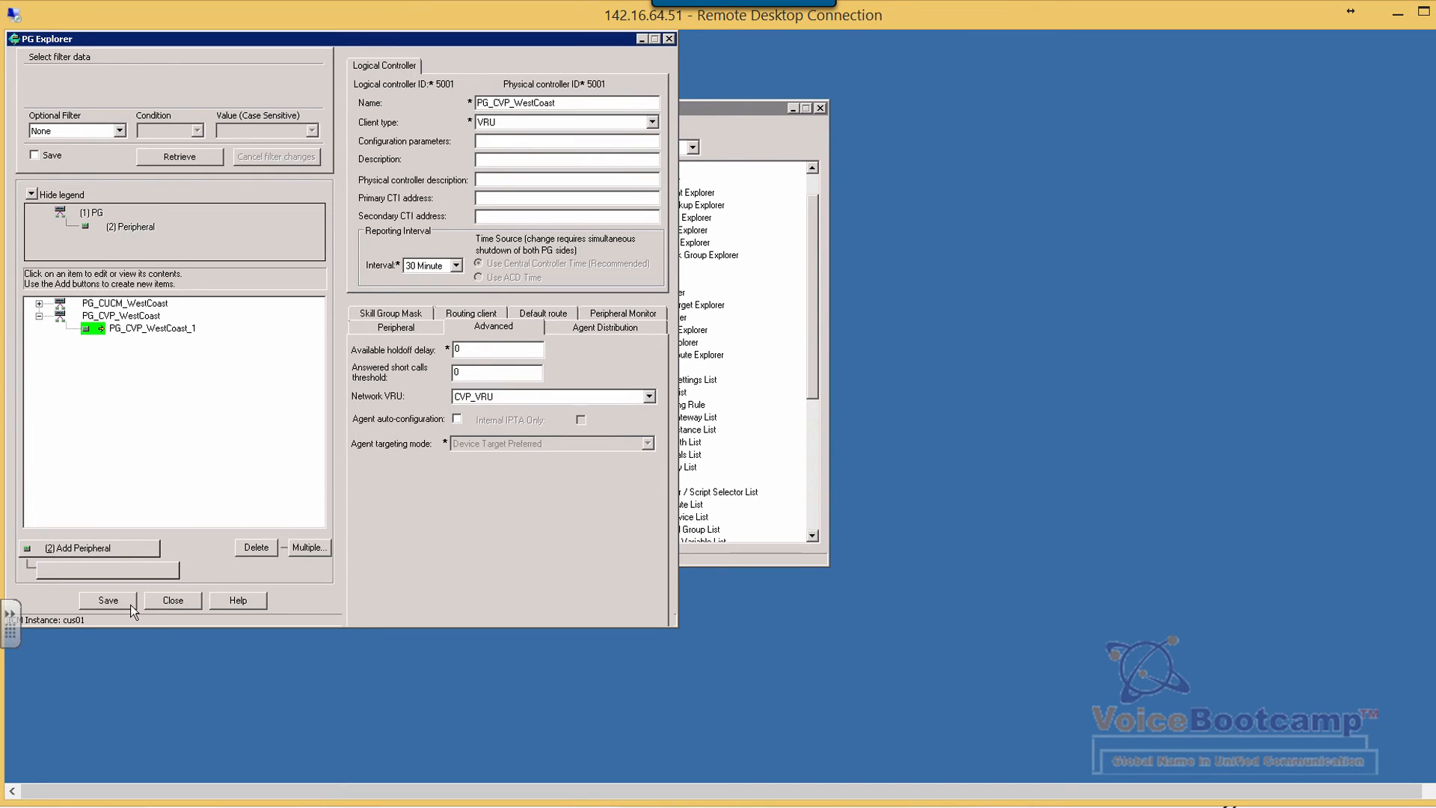
{"action": "left_click", "coordinate": [107, 600]}
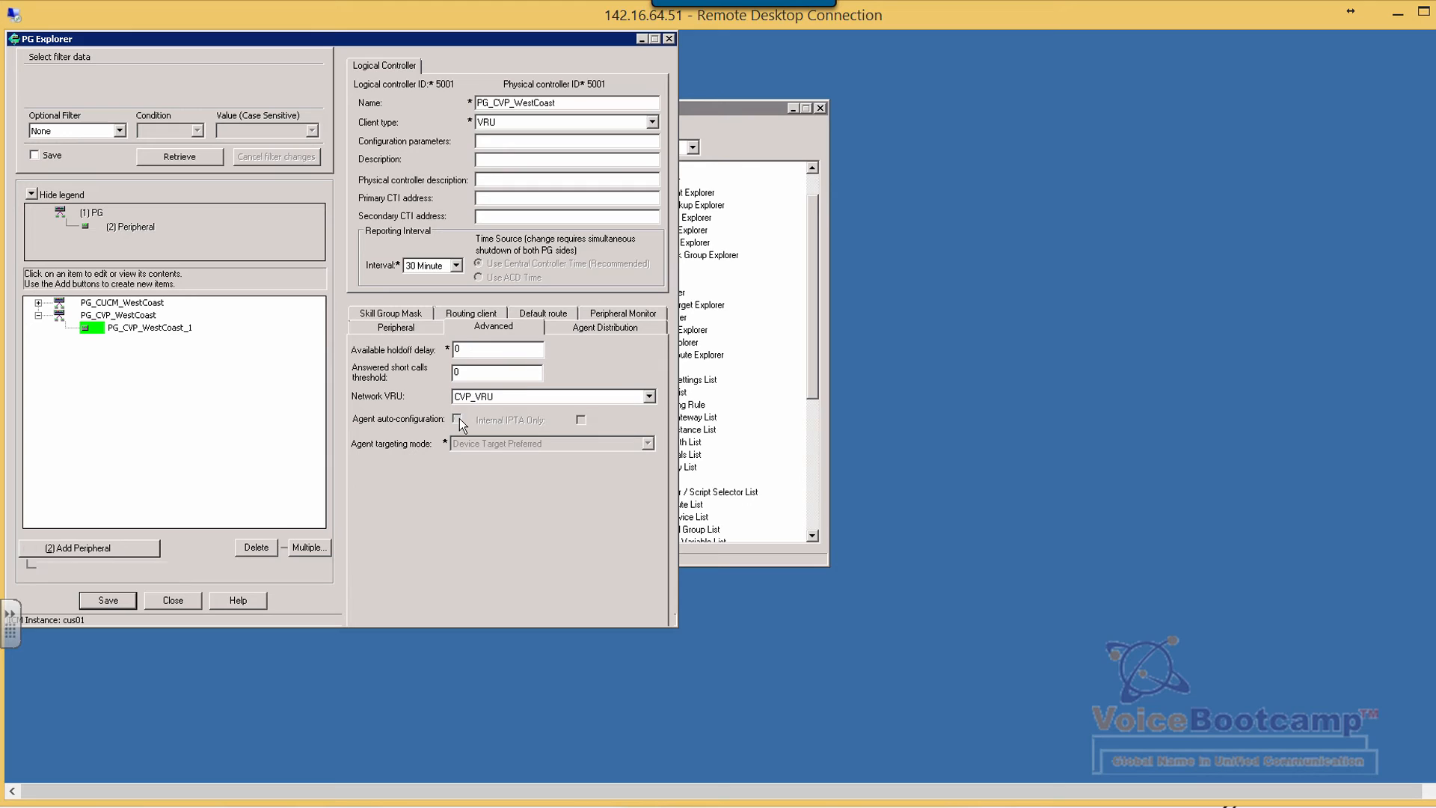
{"action": "mouse_move", "coordinate": [483, 408]}
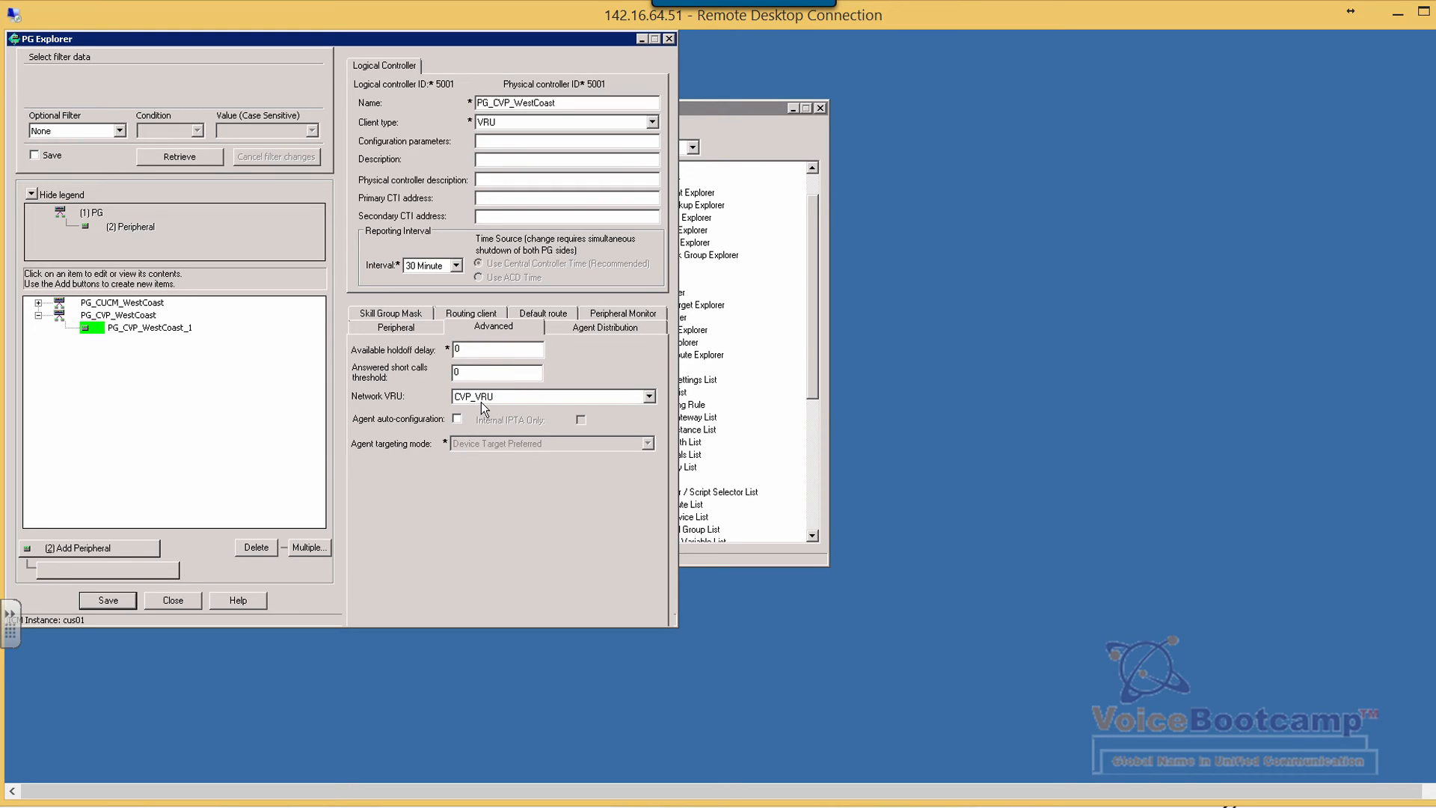
{"action": "mouse_move", "coordinate": [209, 613]}
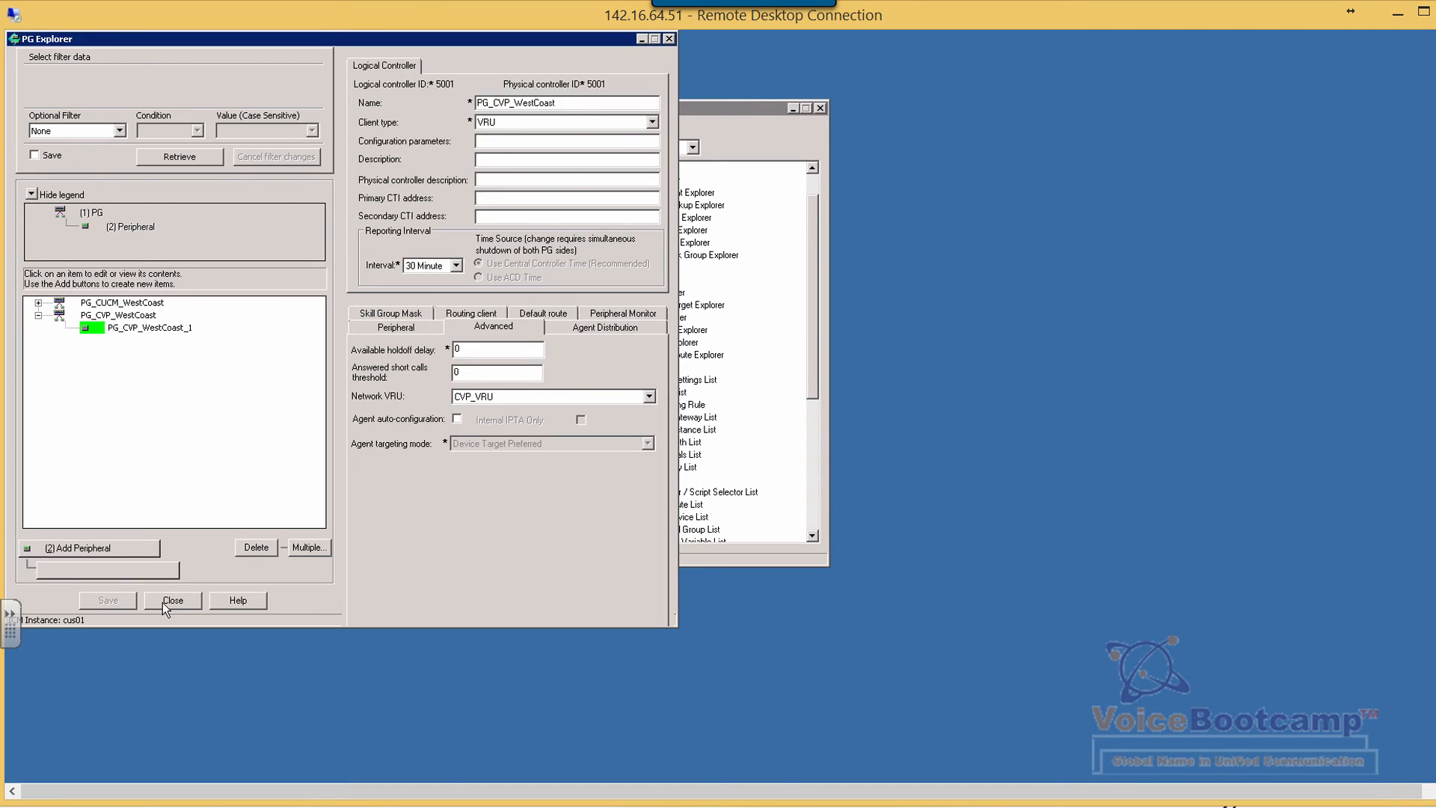
Close the PG Explorer, reopen Network VRU Explorer, retrieve and select CVP_VRU.
{"action": "left_click", "coordinate": [174, 600]}
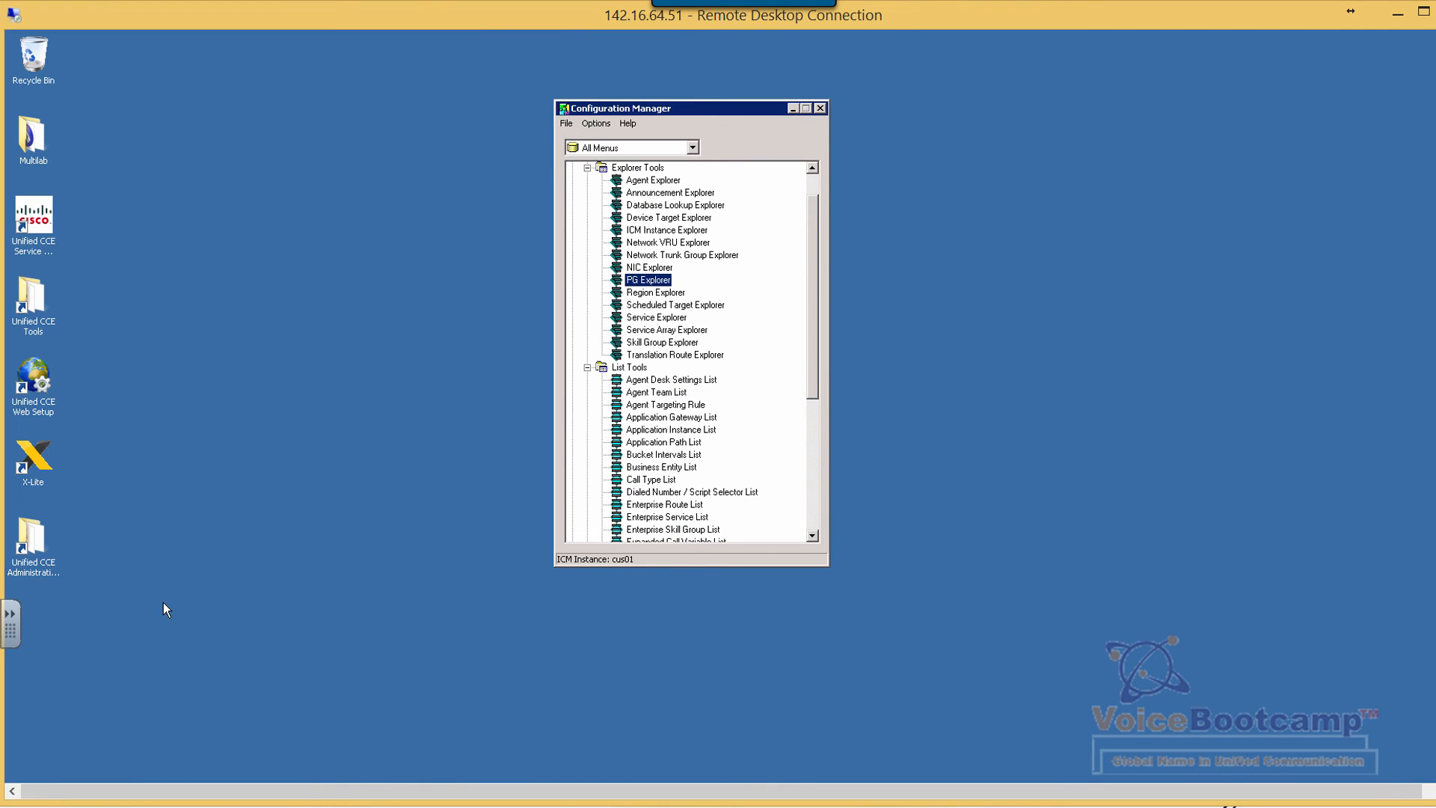
{"action": "left_click", "coordinate": [667, 243]}
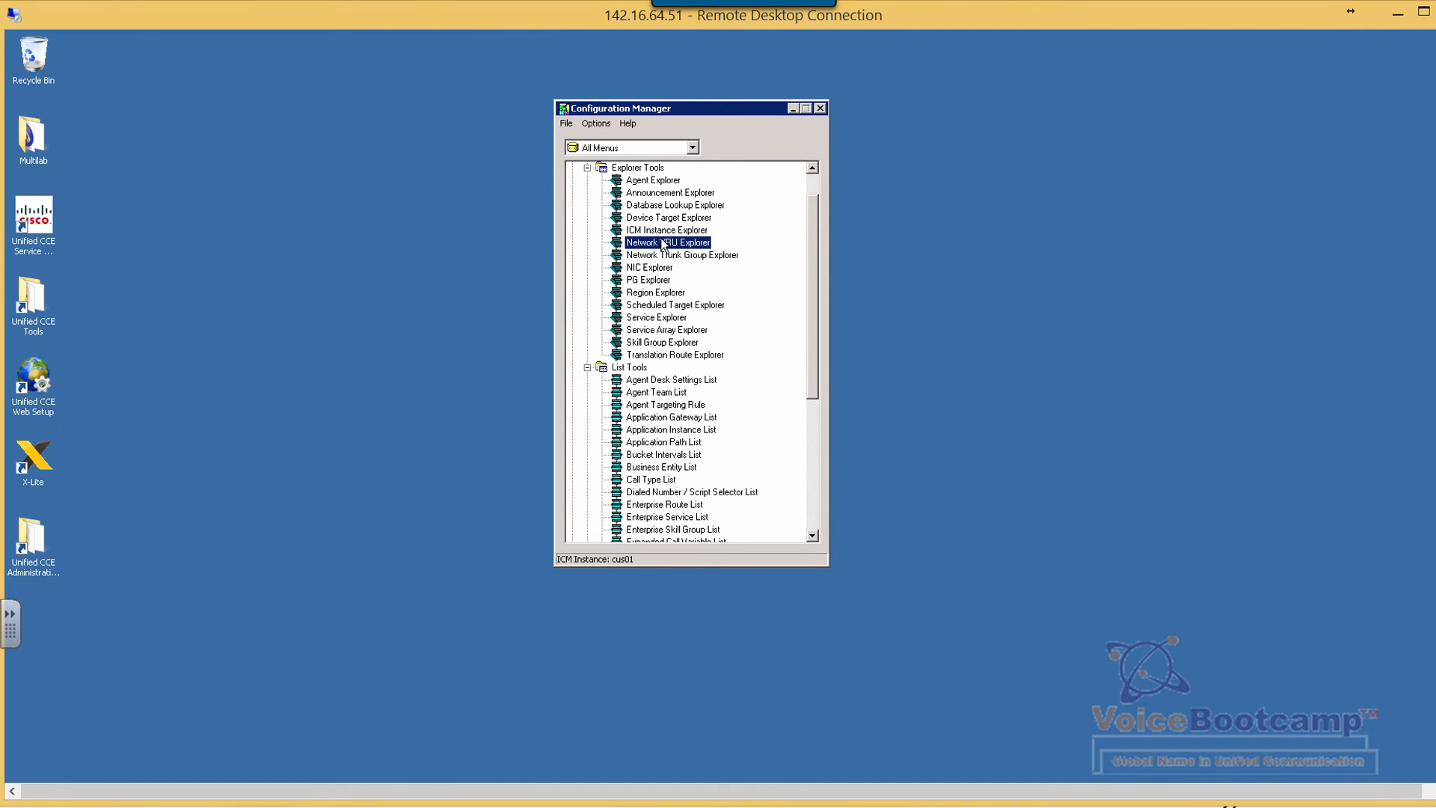
{"action": "double_click", "coordinate": [667, 243]}
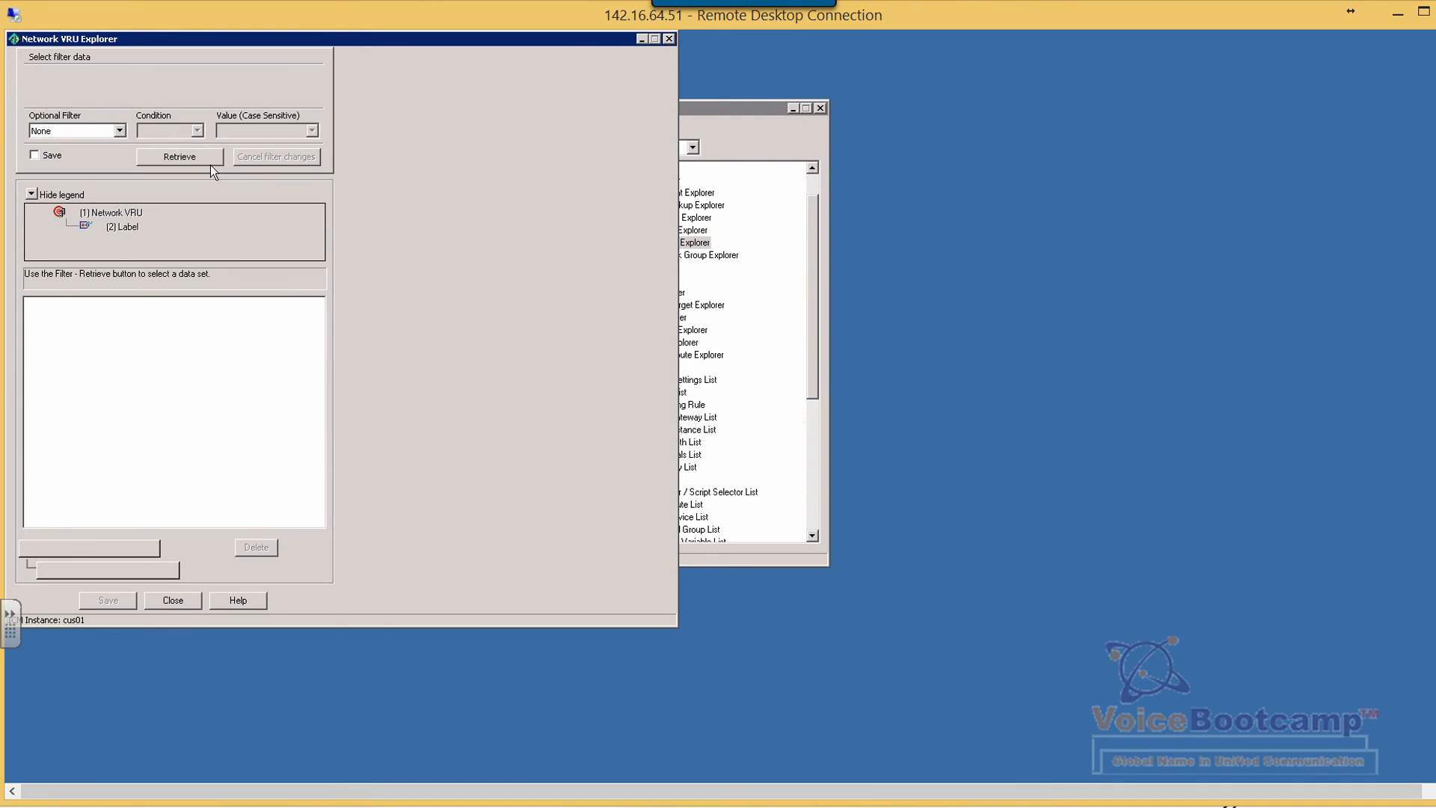
{"action": "left_click", "coordinate": [179, 156]}
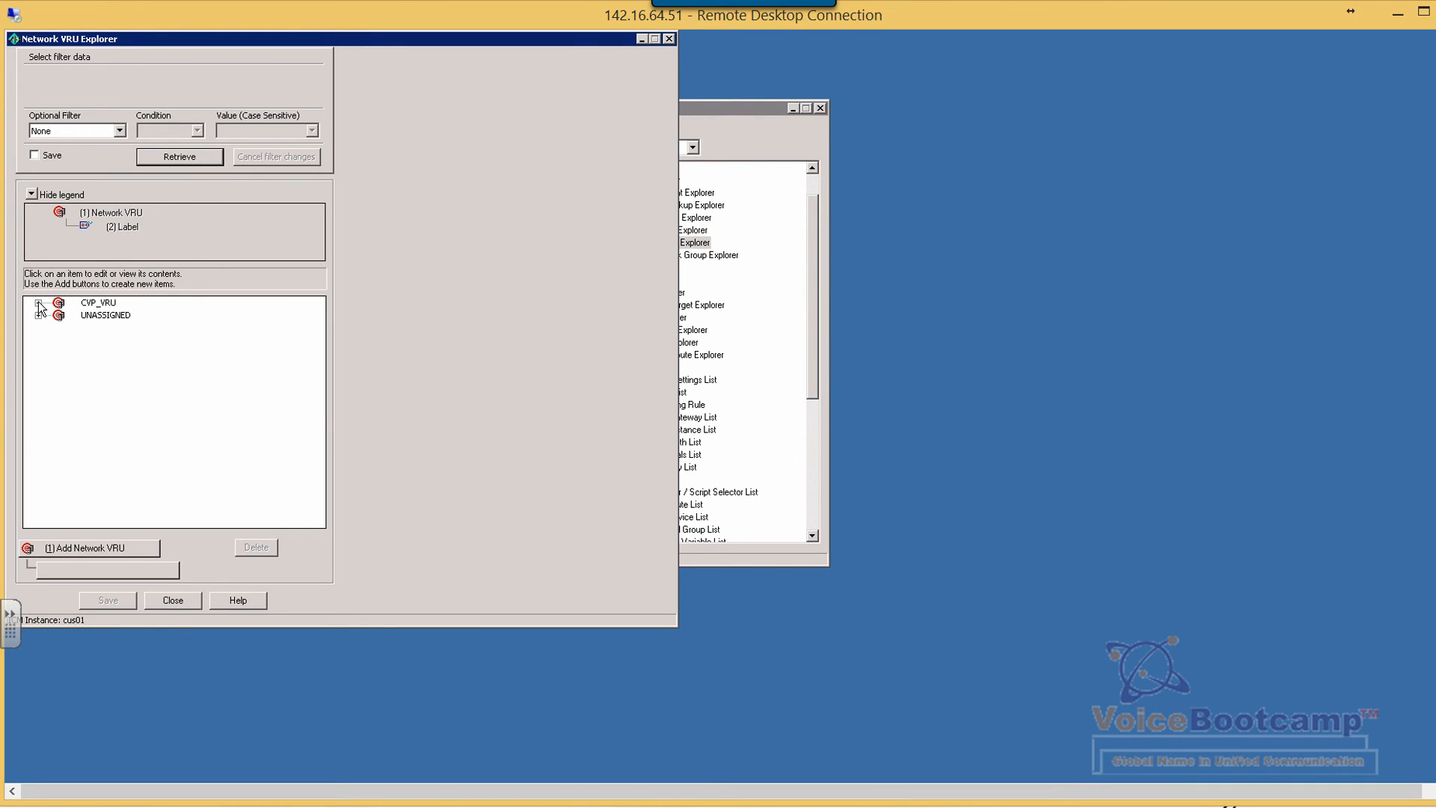
{"action": "left_click", "coordinate": [99, 303]}
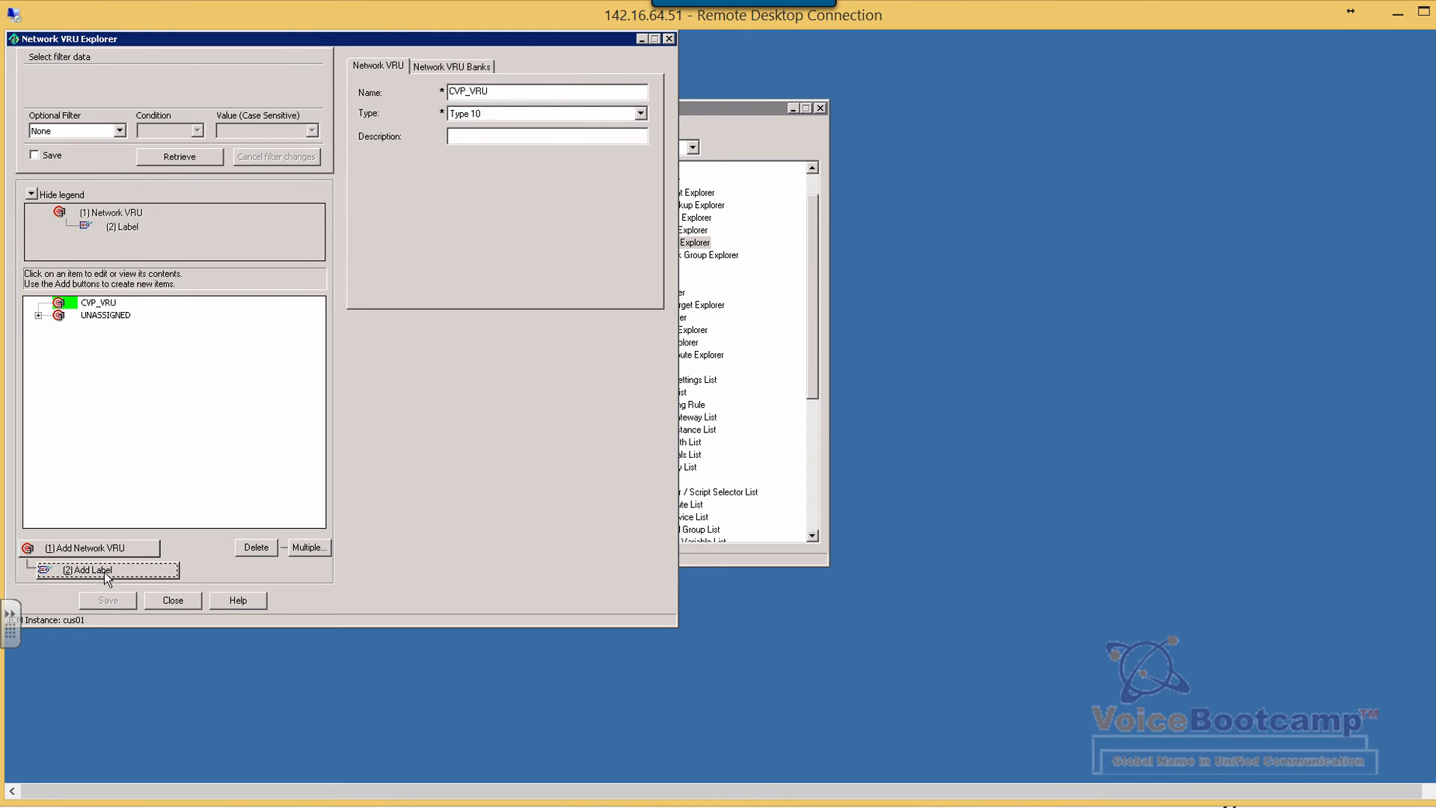
Add a label under CVP_VRU with routing client RC_CUCM_WestCoast and value 49999.
{"action": "left_click", "coordinate": [88, 570]}
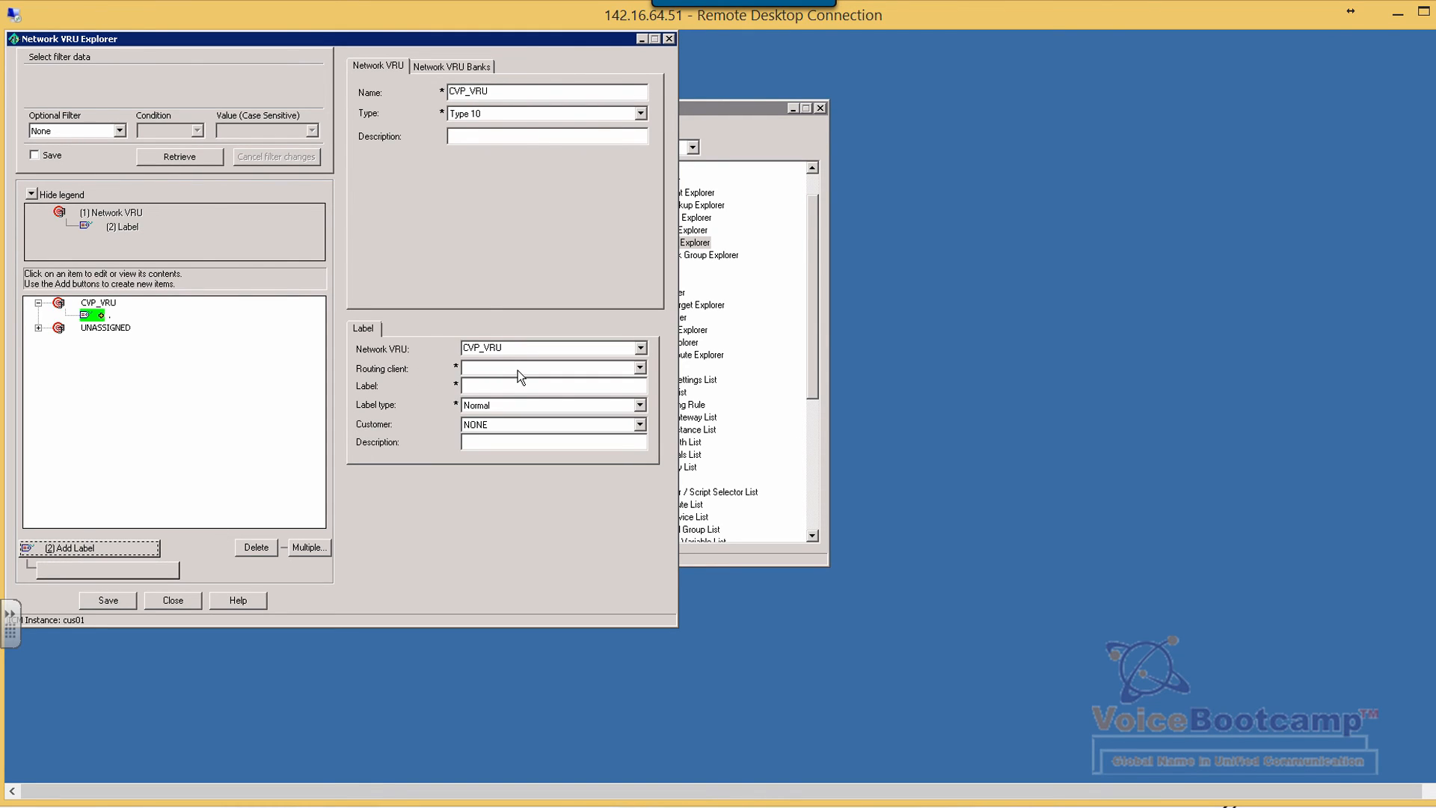
{"action": "left_click", "coordinate": [640, 368]}
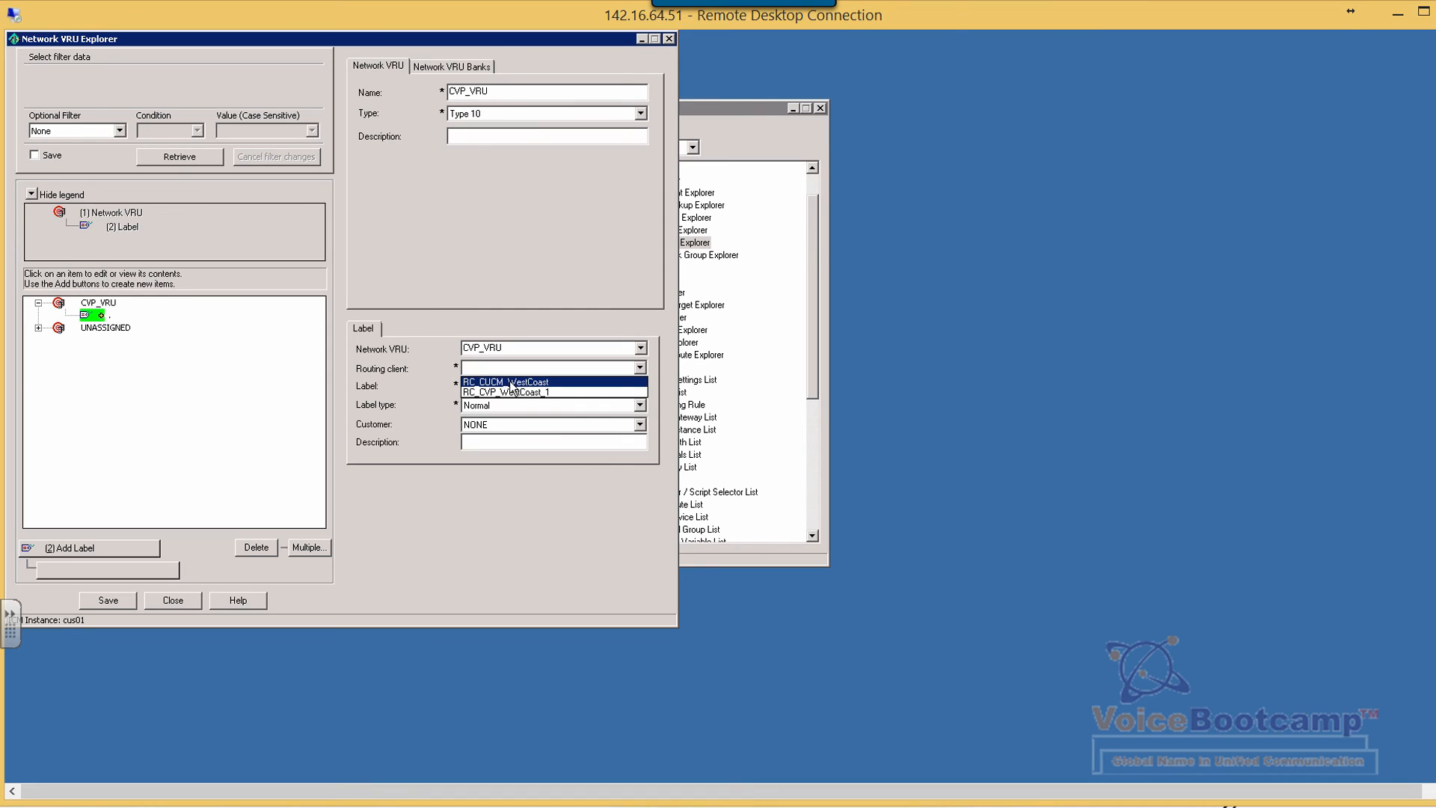
{"action": "left_click", "coordinate": [504, 381]}
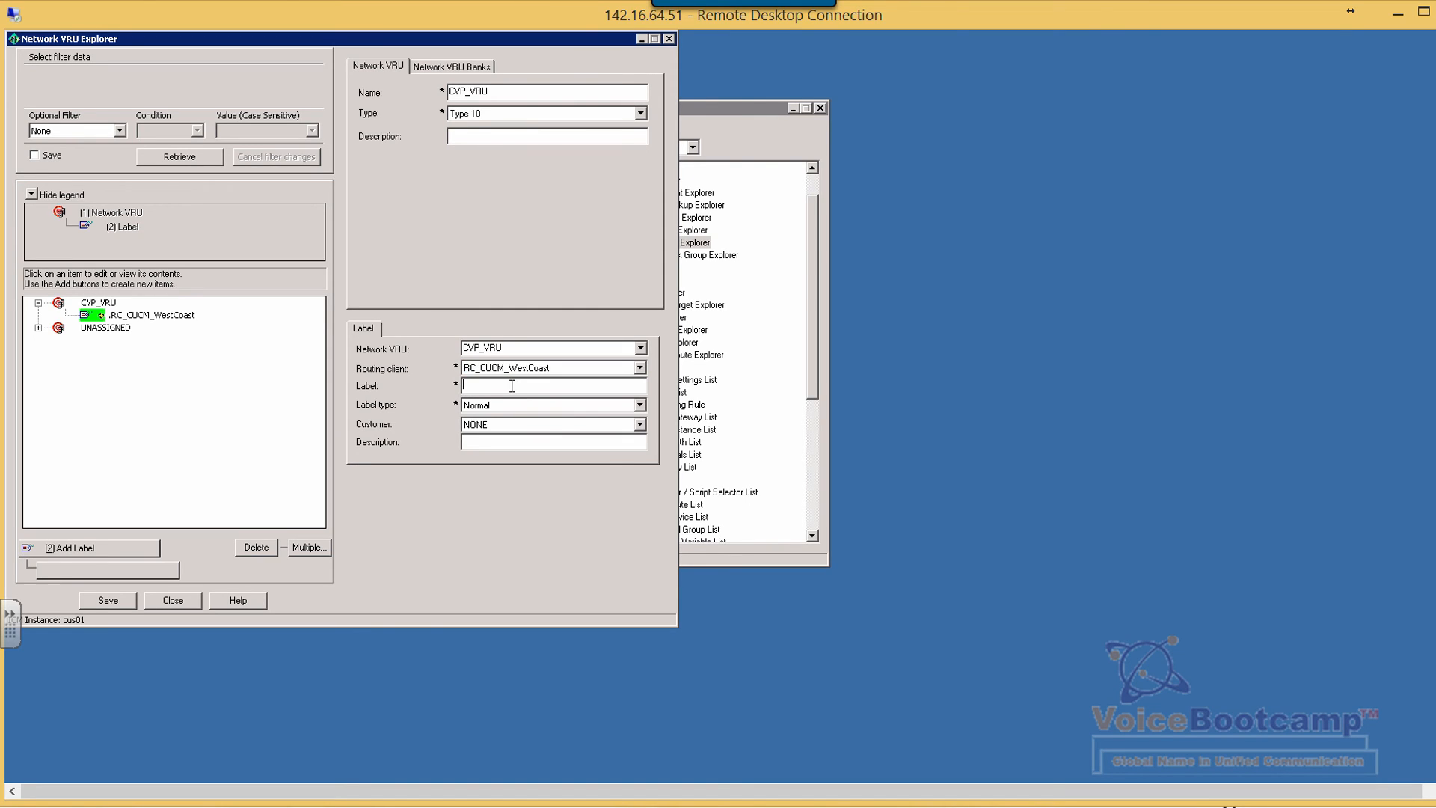
{"action": "type", "text": "49999"}
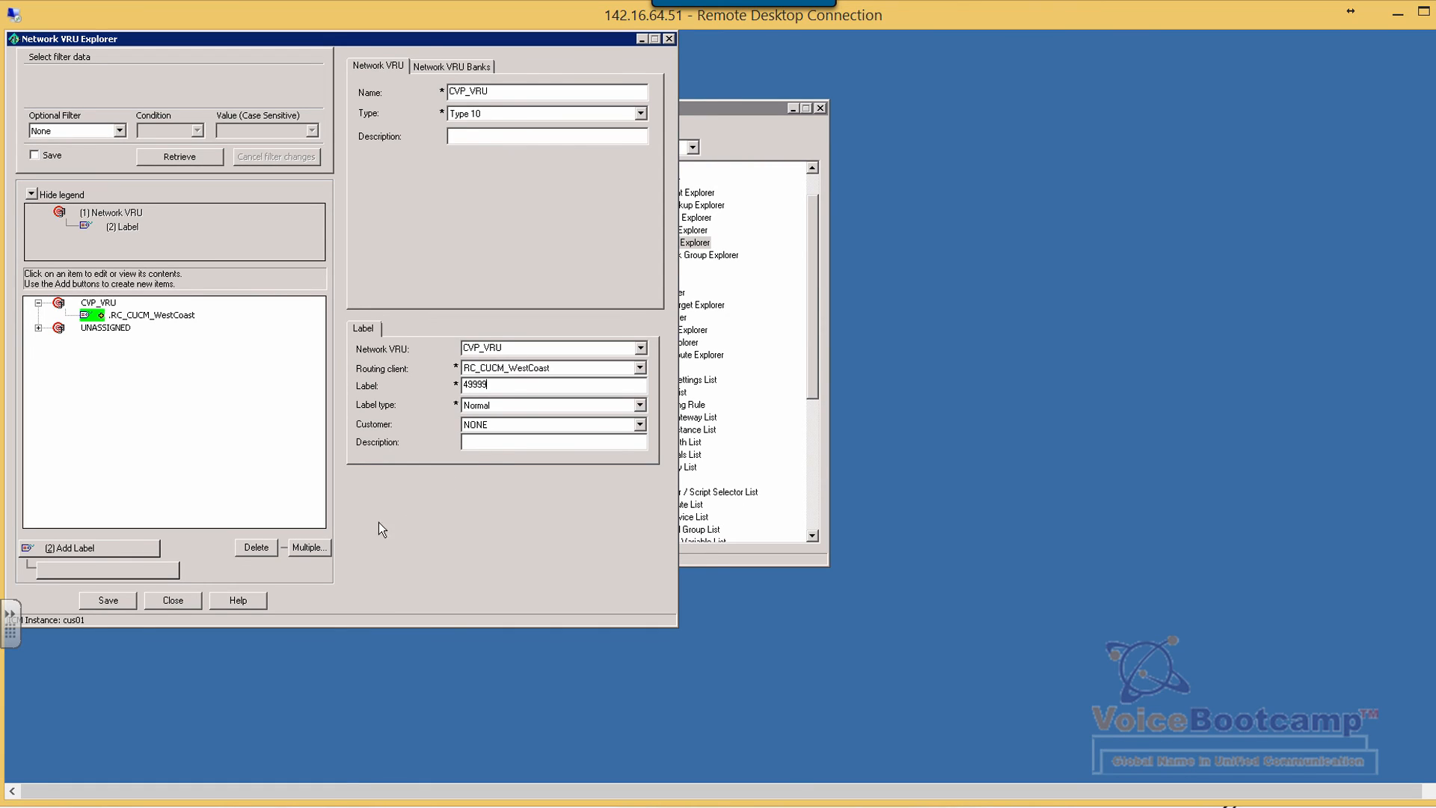
{"action": "mouse_move", "coordinate": [87, 615]}
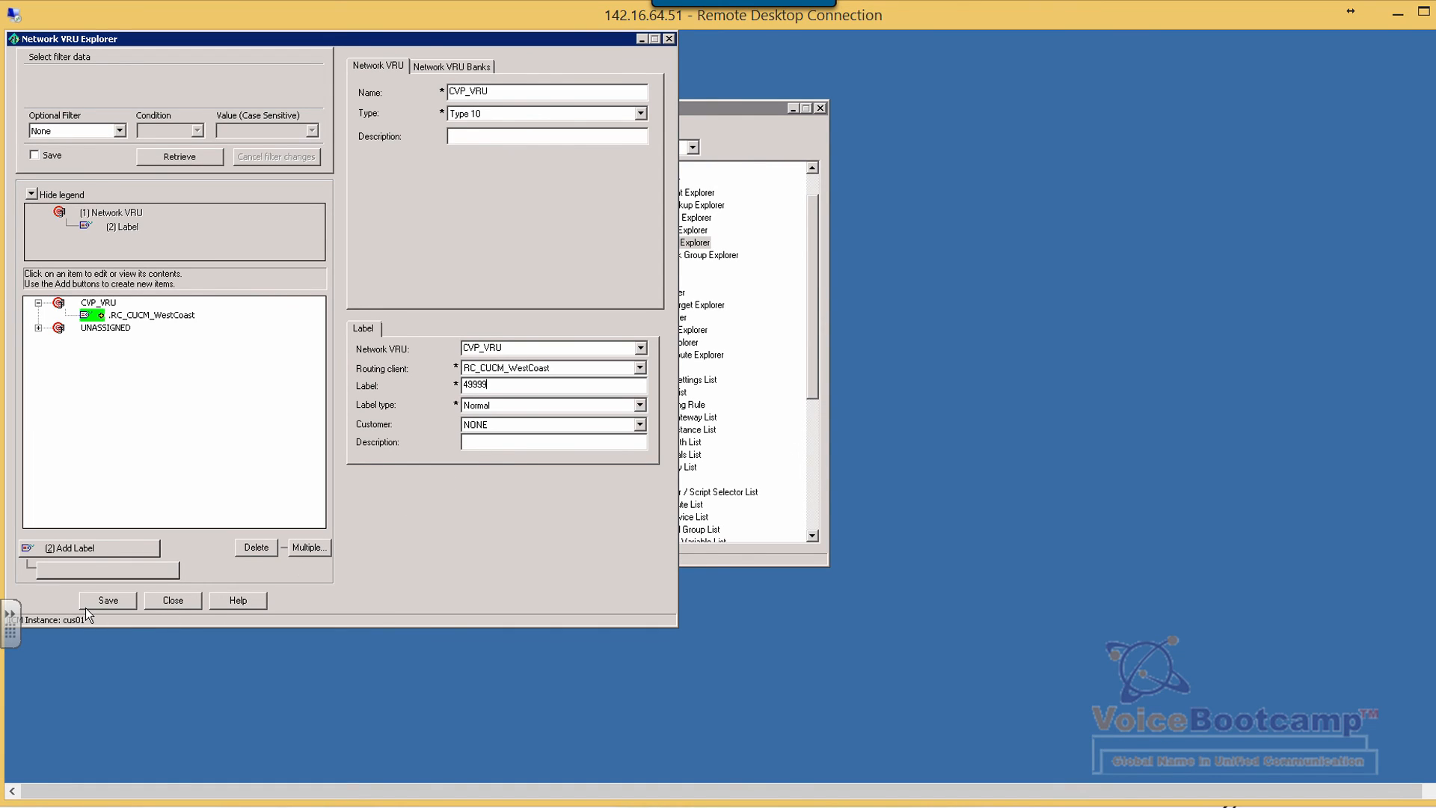
{"action": "mouse_move", "coordinate": [279, 524]}
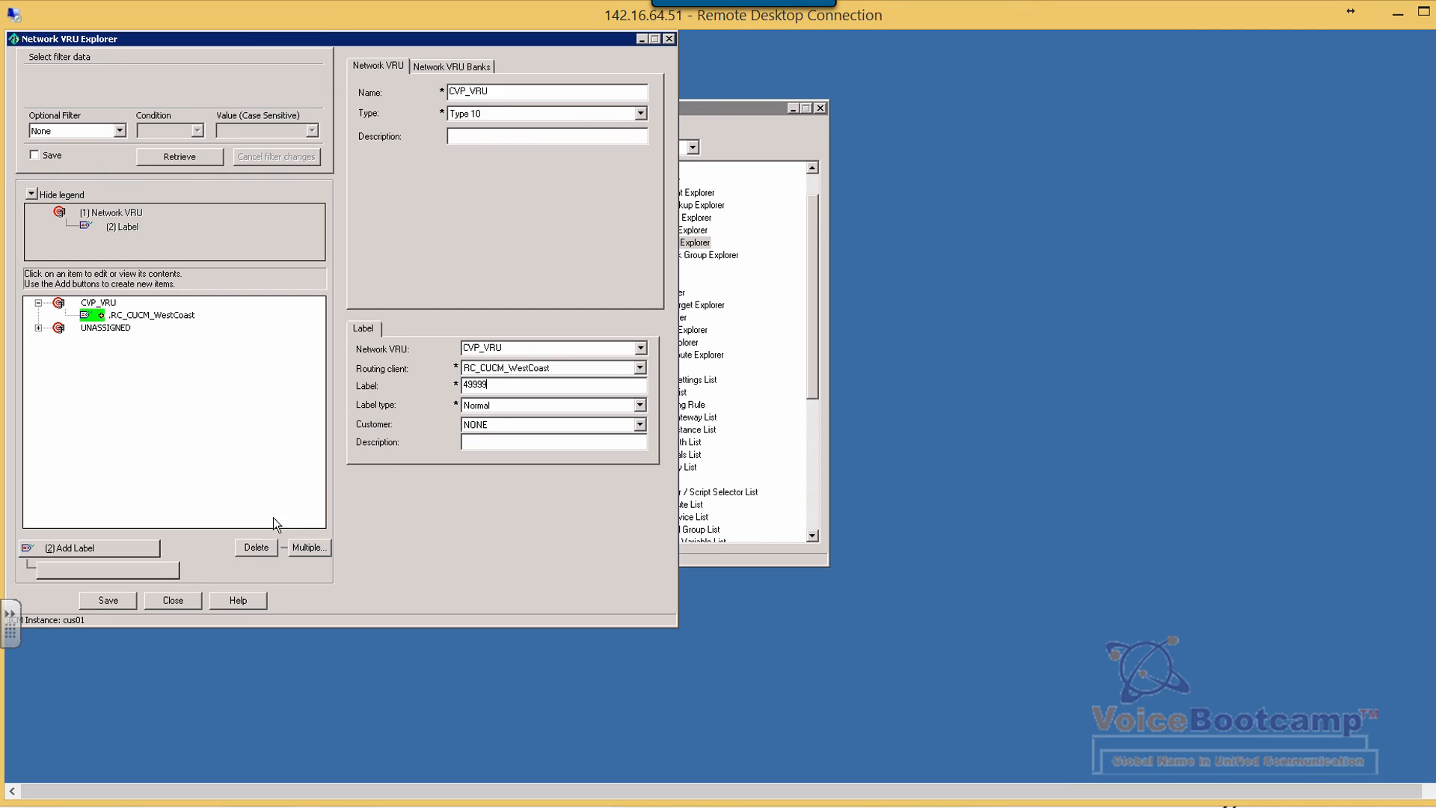
Set the label's customer to cus01 and select the new 49999 entry.
{"action": "left_click", "coordinate": [641, 424]}
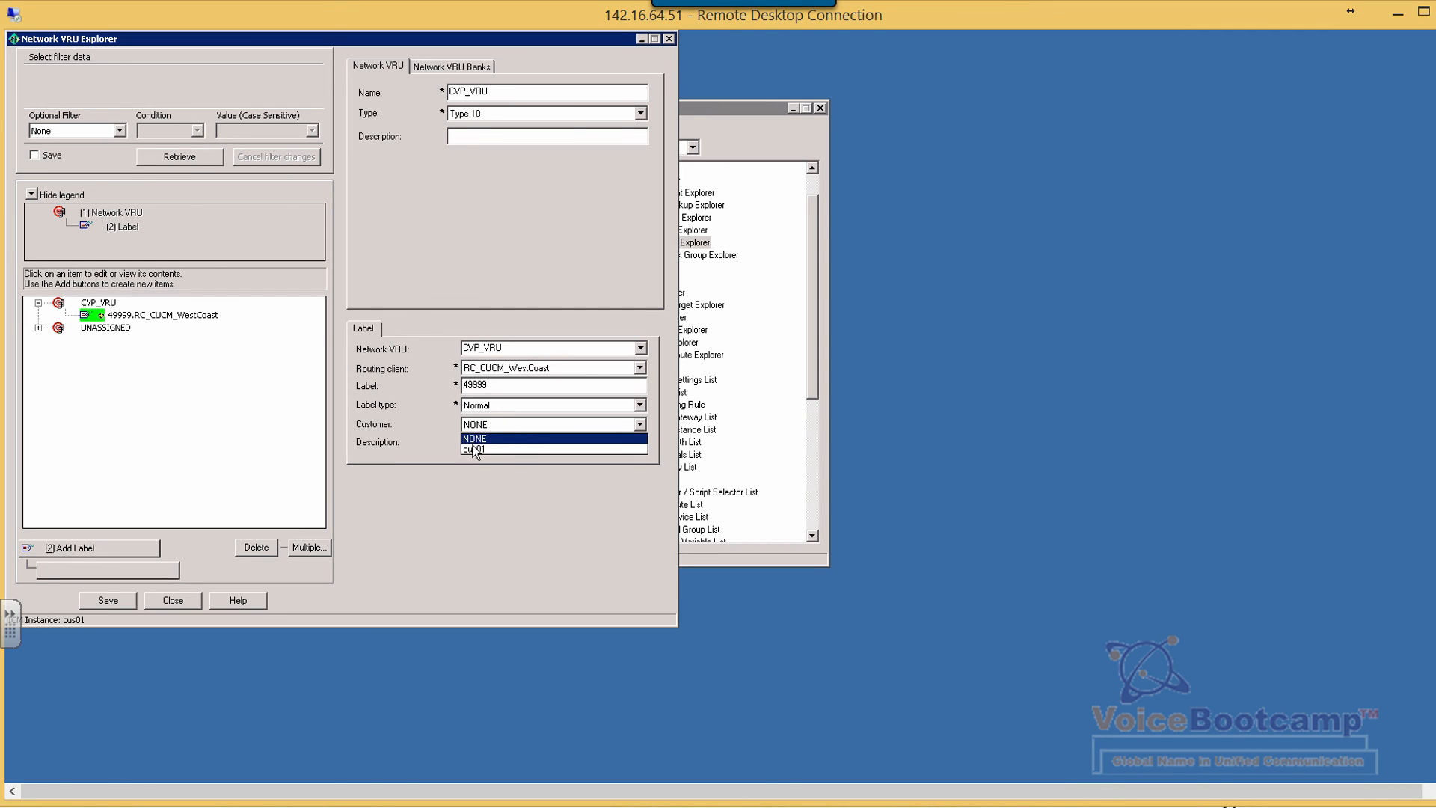
{"action": "left_click", "coordinate": [474, 449]}
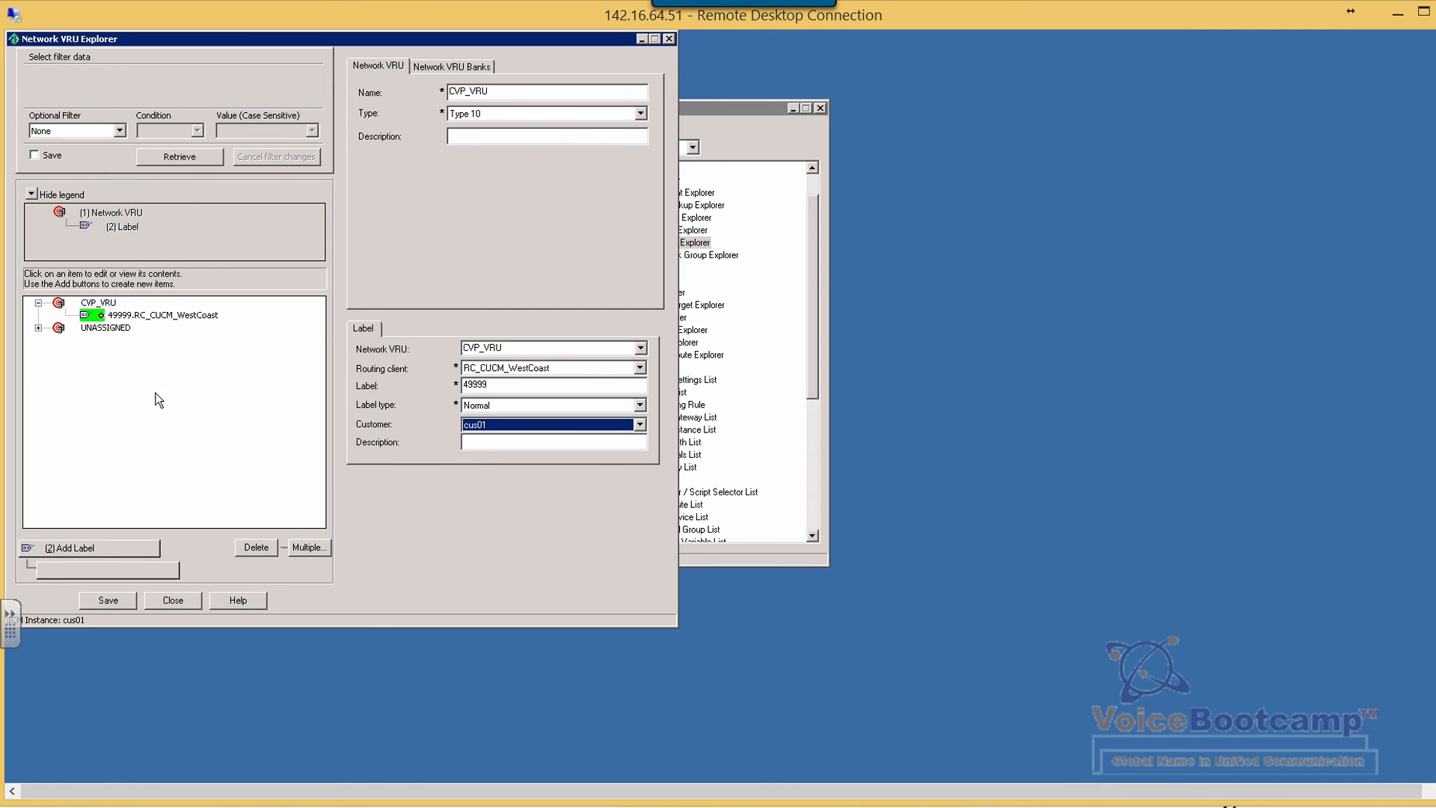
{"action": "left_click", "coordinate": [163, 314]}
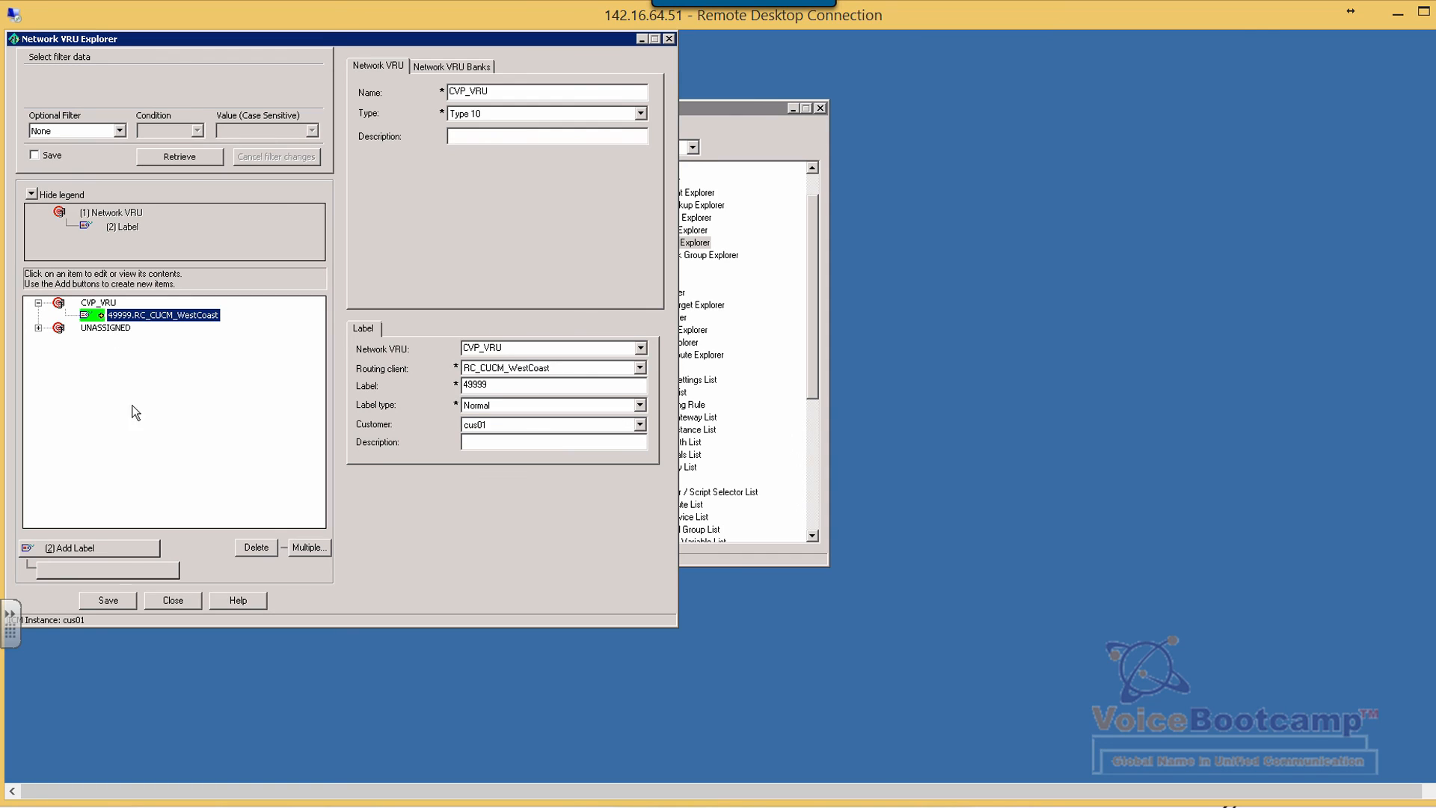
{"action": "mouse_move", "coordinate": [117, 599]}
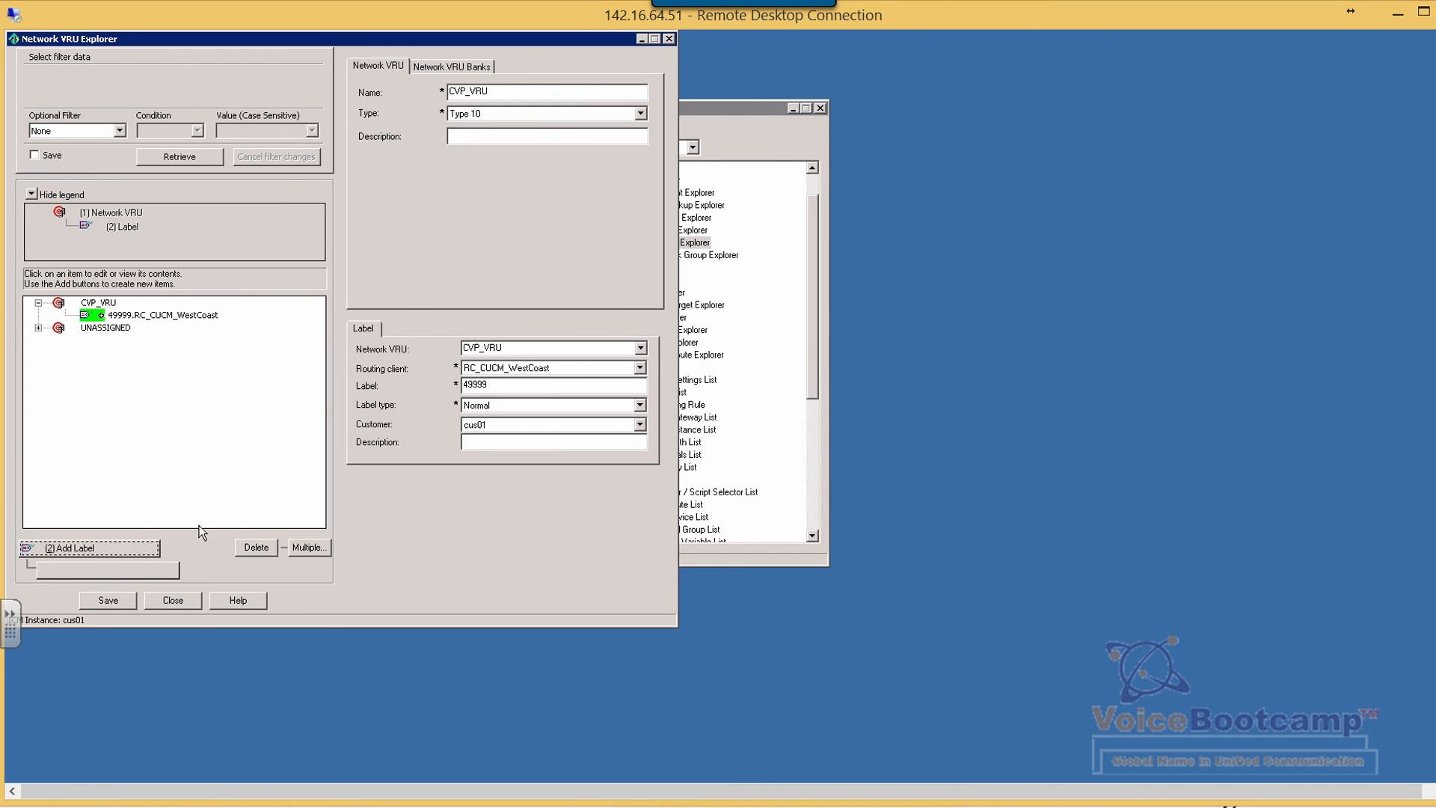
Add a second label 49999 for RC_CVP_WestCoast_1 with customer cus01 and save both labels.
{"action": "left_click", "coordinate": [640, 368]}
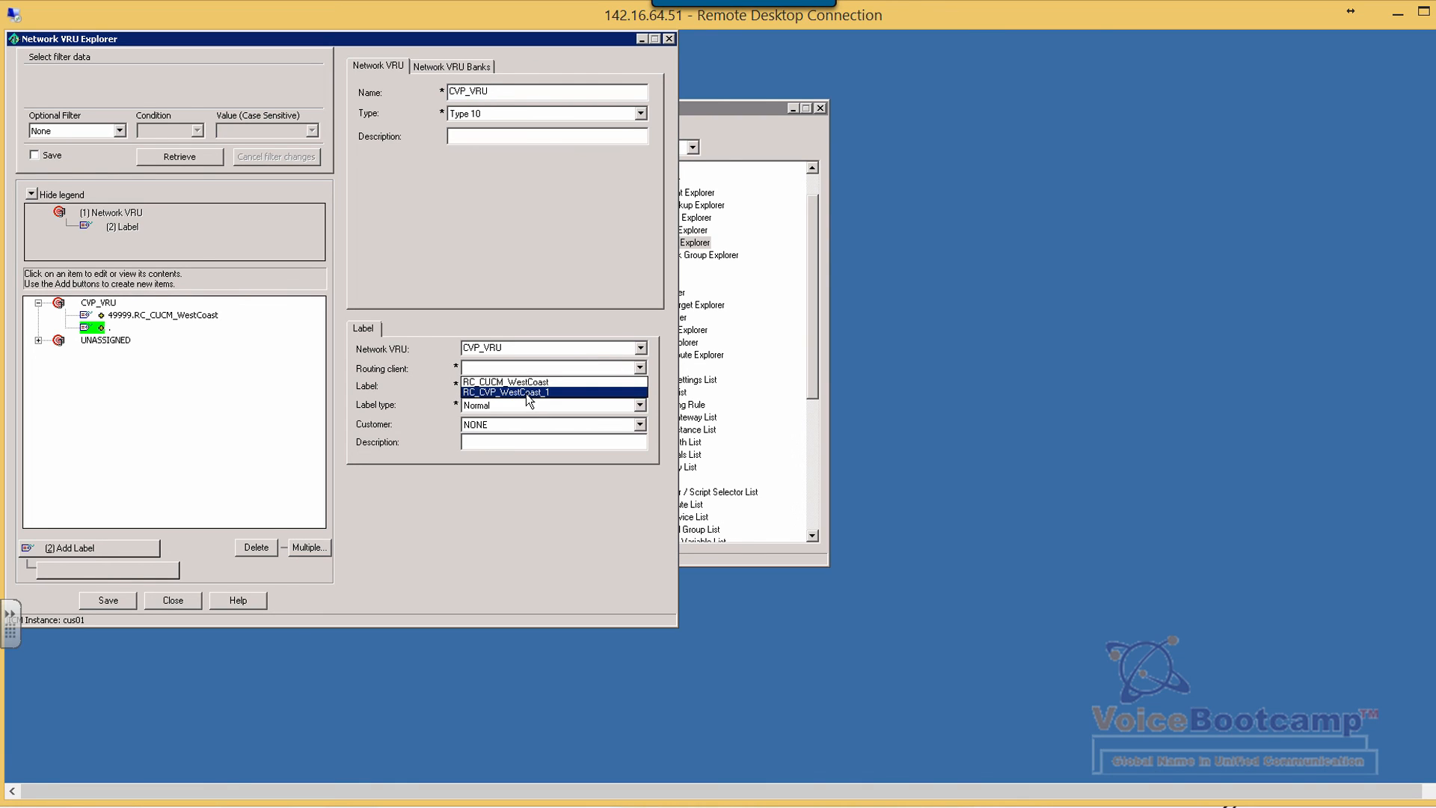
{"action": "left_click", "coordinate": [507, 392]}
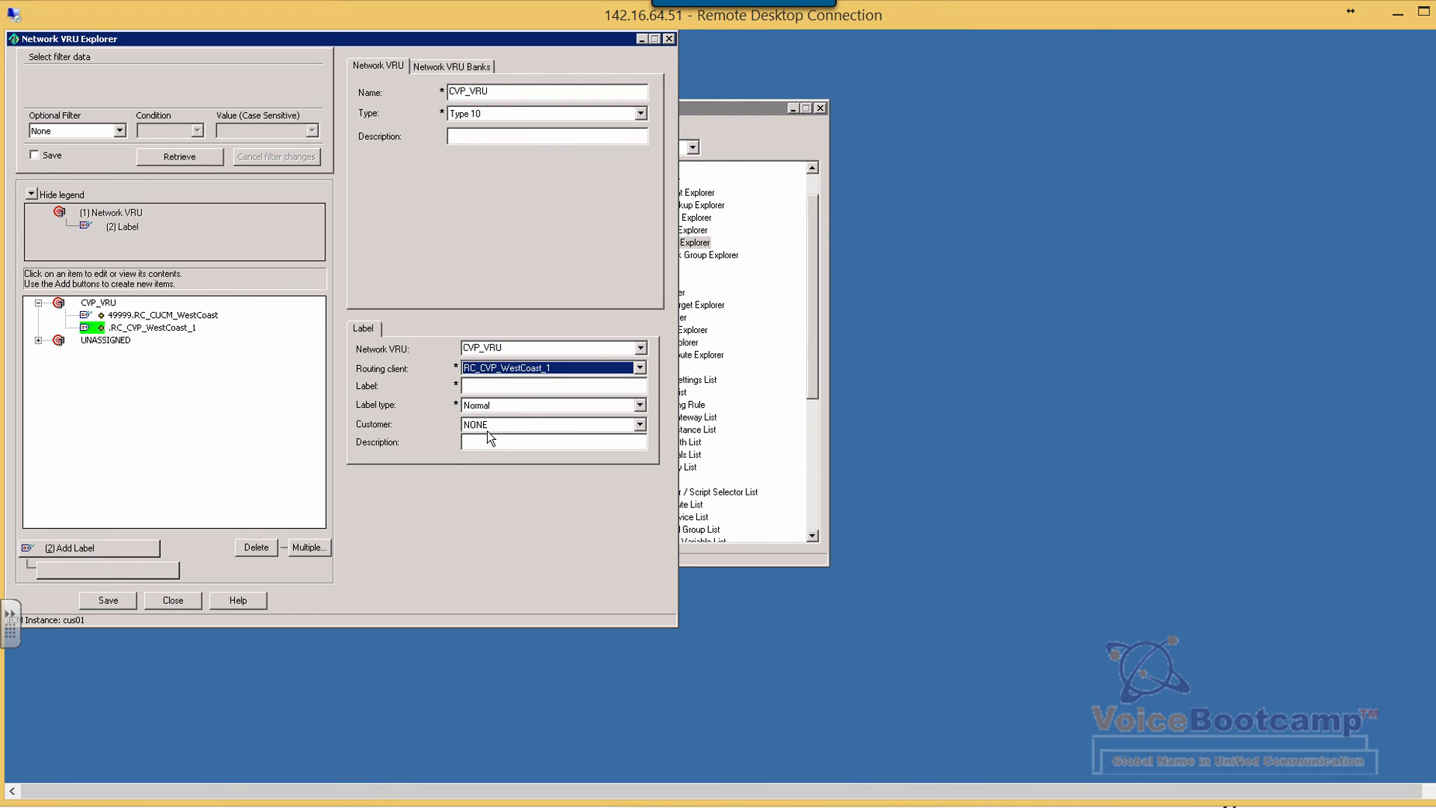
{"action": "left_click", "coordinate": [638, 423]}
{"action": "type", "text": "99"}
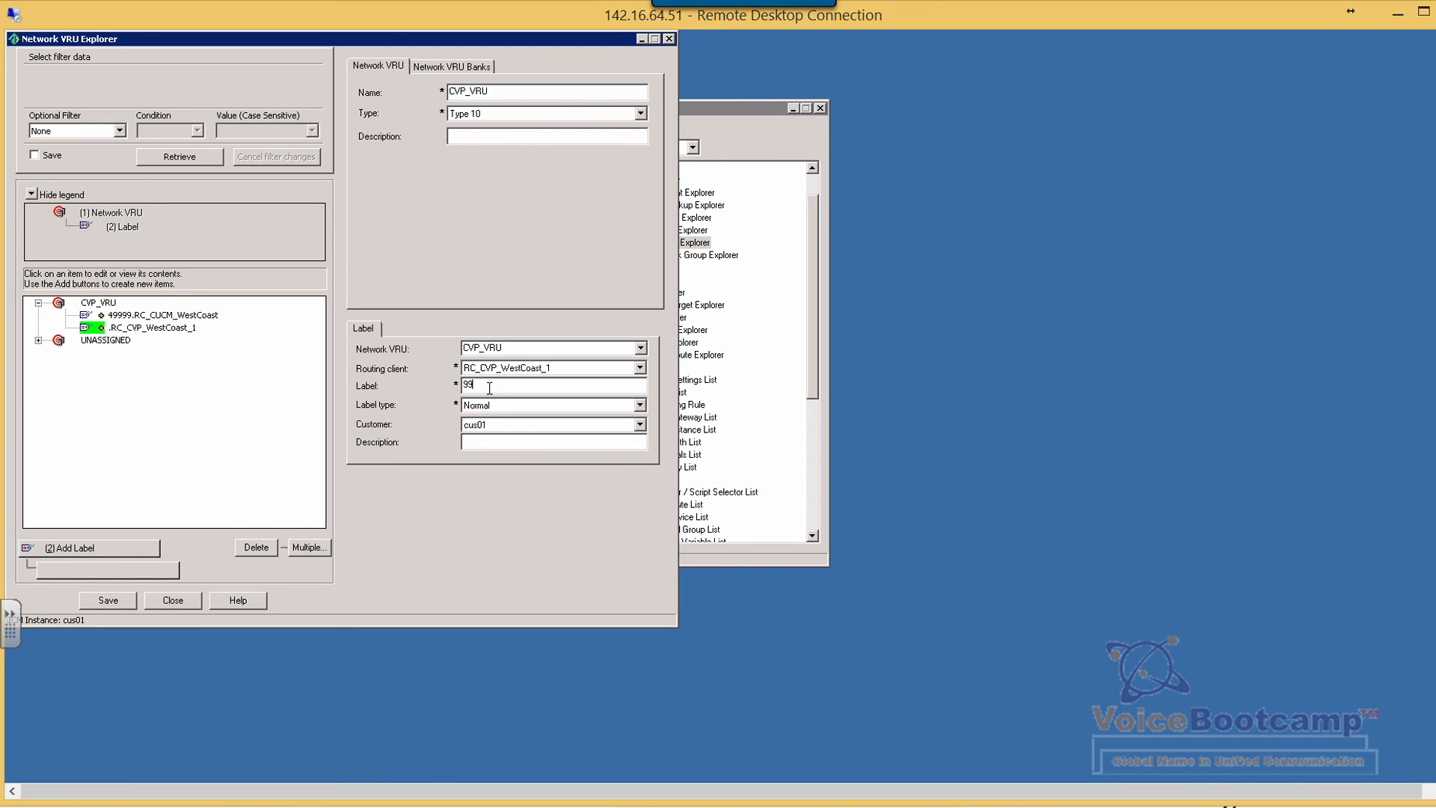
{"action": "key", "text": "BackSpace"}
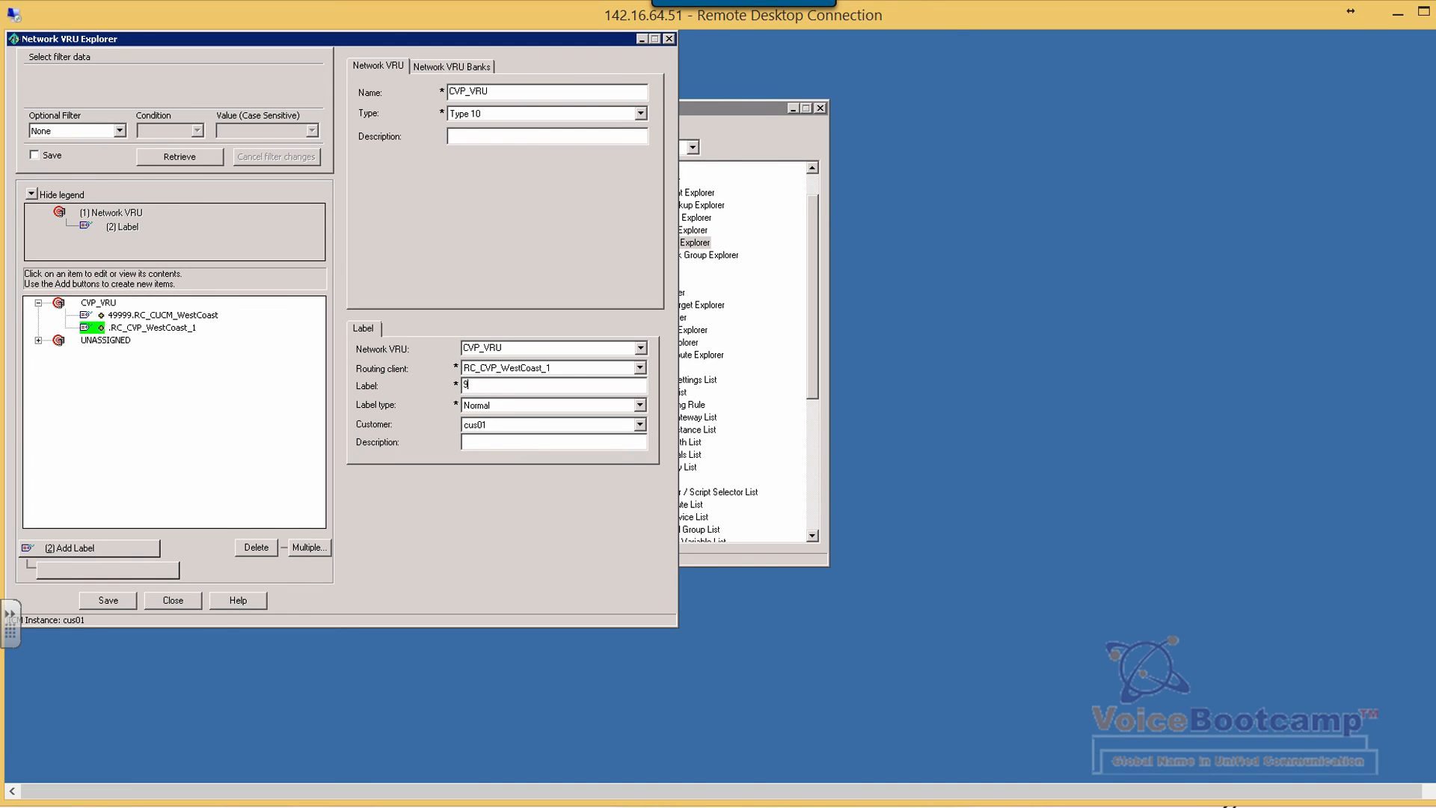
{"action": "type", "text": "49999"}
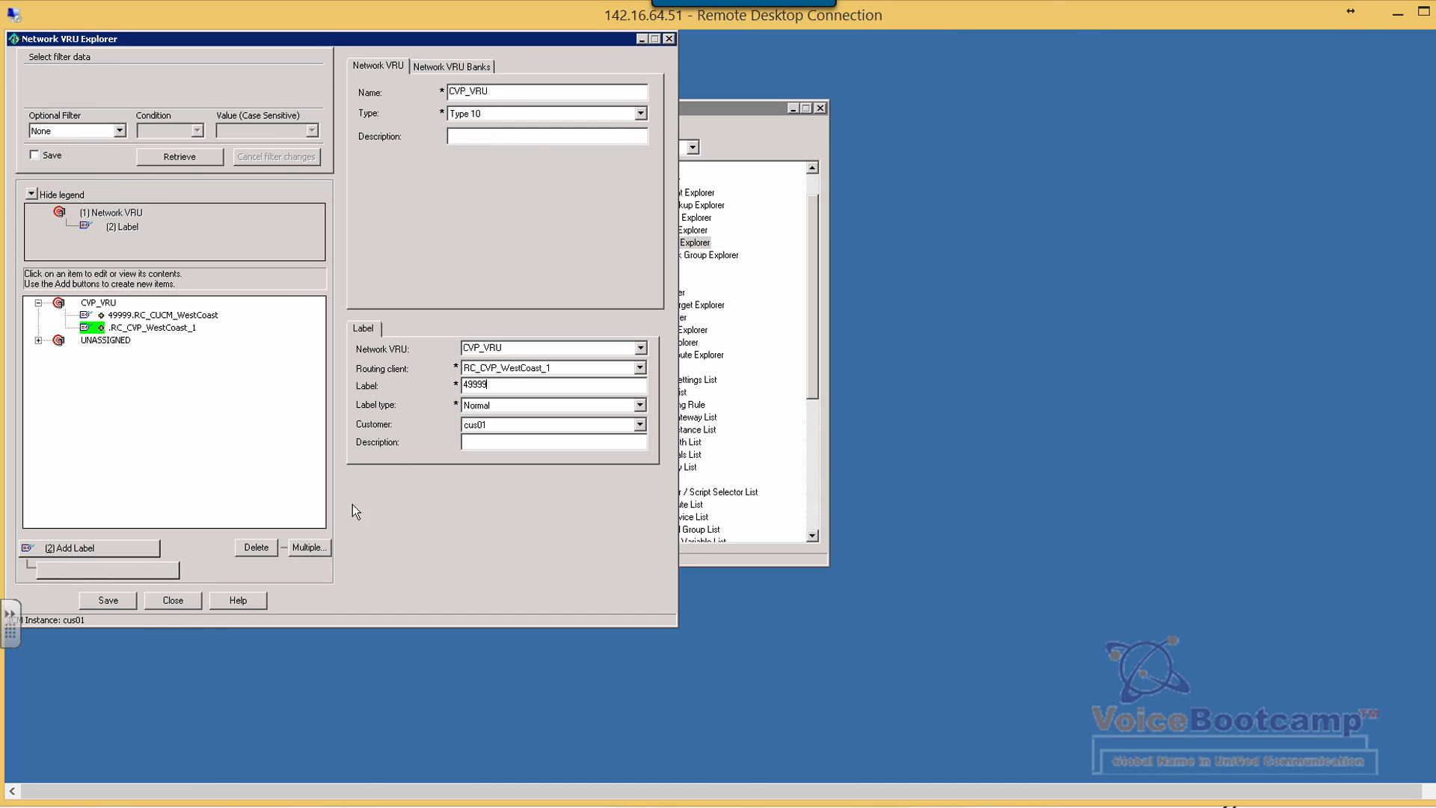
{"action": "left_click", "coordinate": [106, 600]}
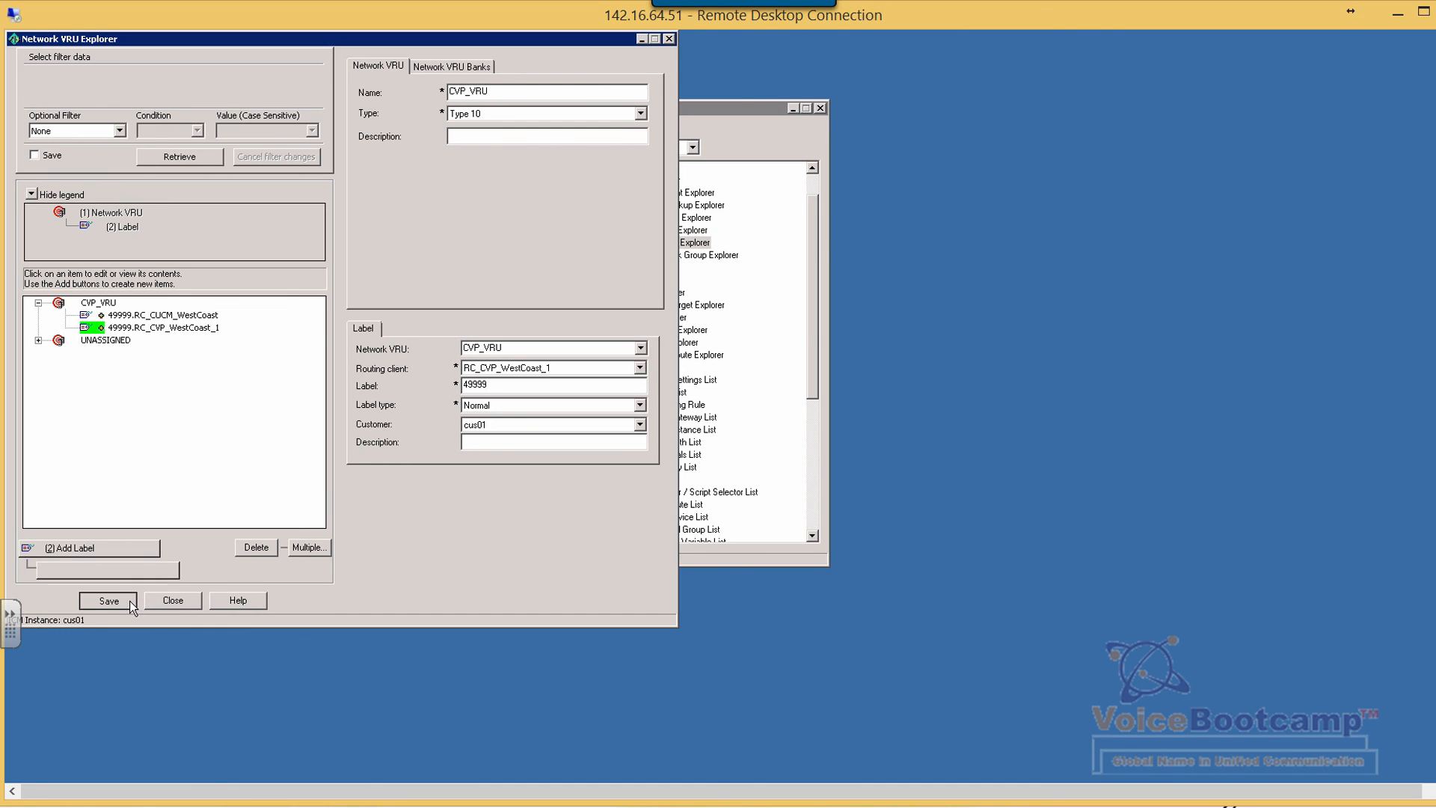